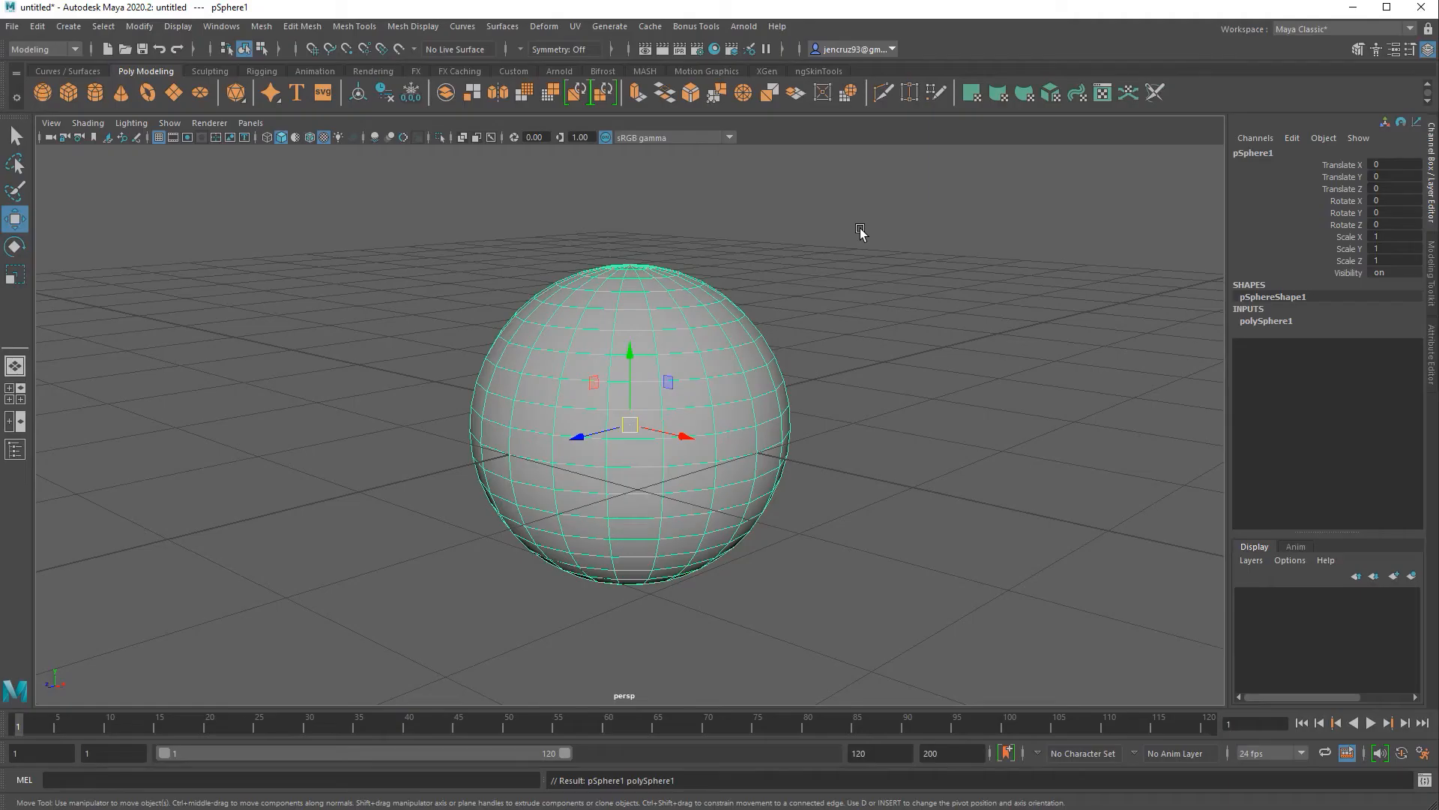
Try shrinking the sphere slightly, then undo it to keep the default scale.
key("w")
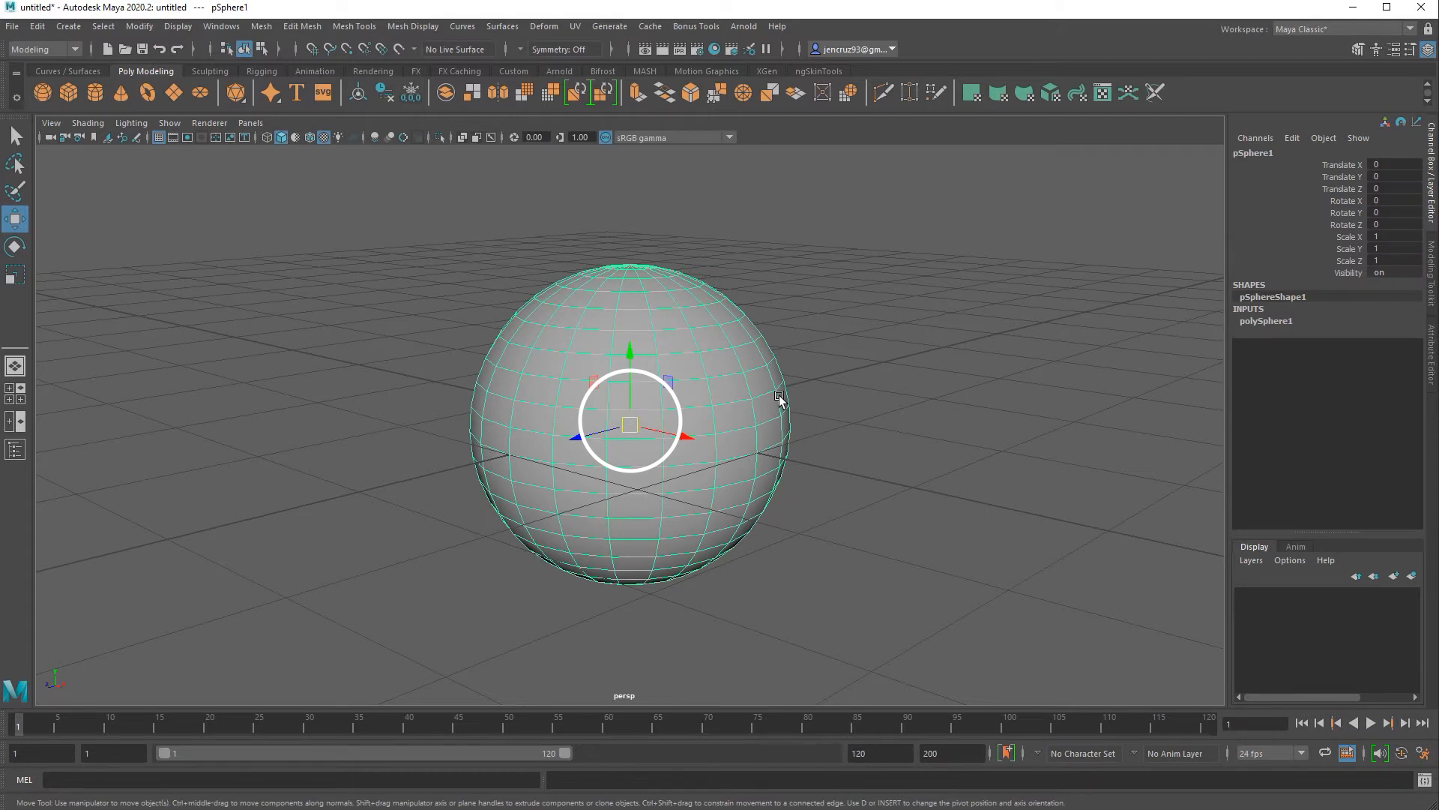
mouse_move(778, 394)
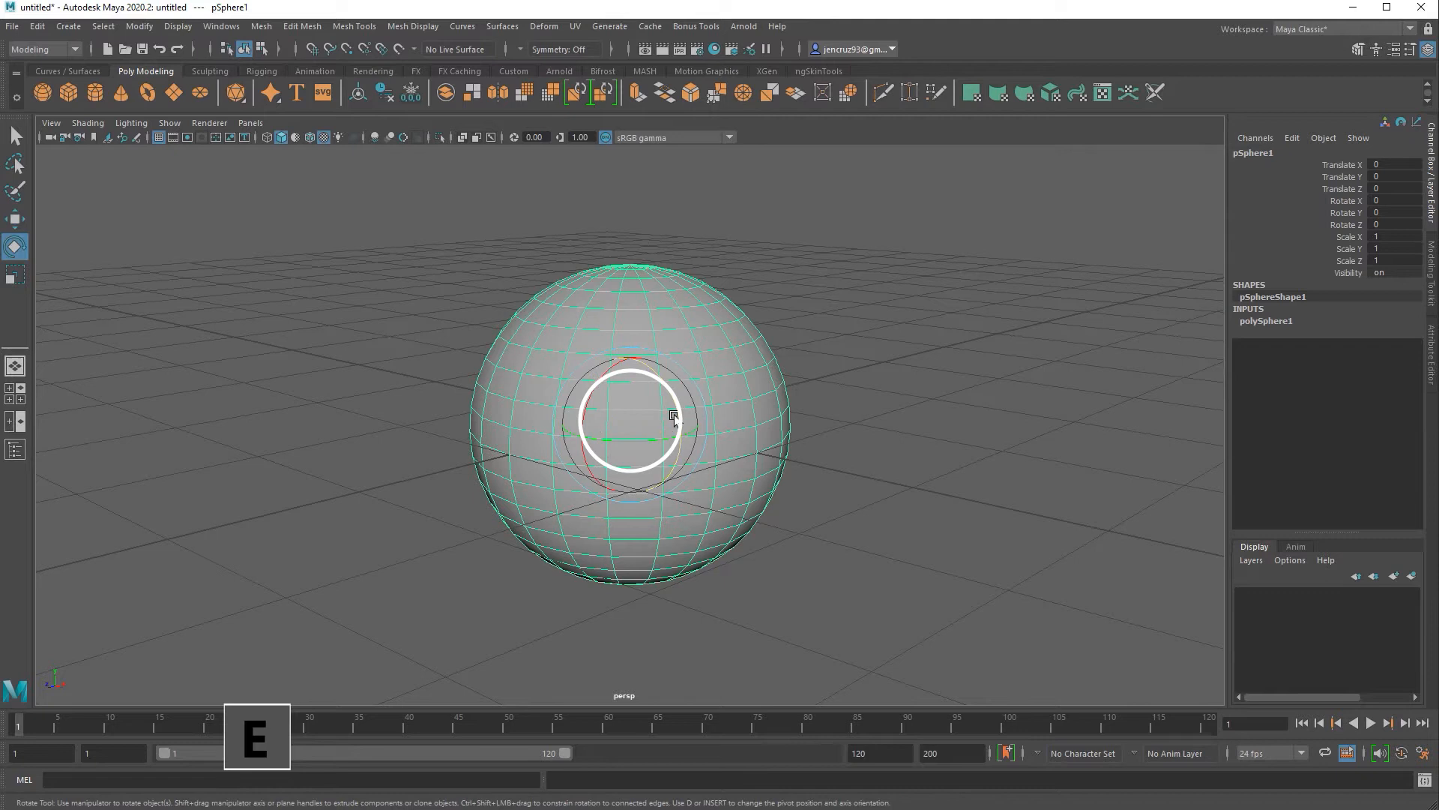
left_click_drag(697, 414, 683, 423)
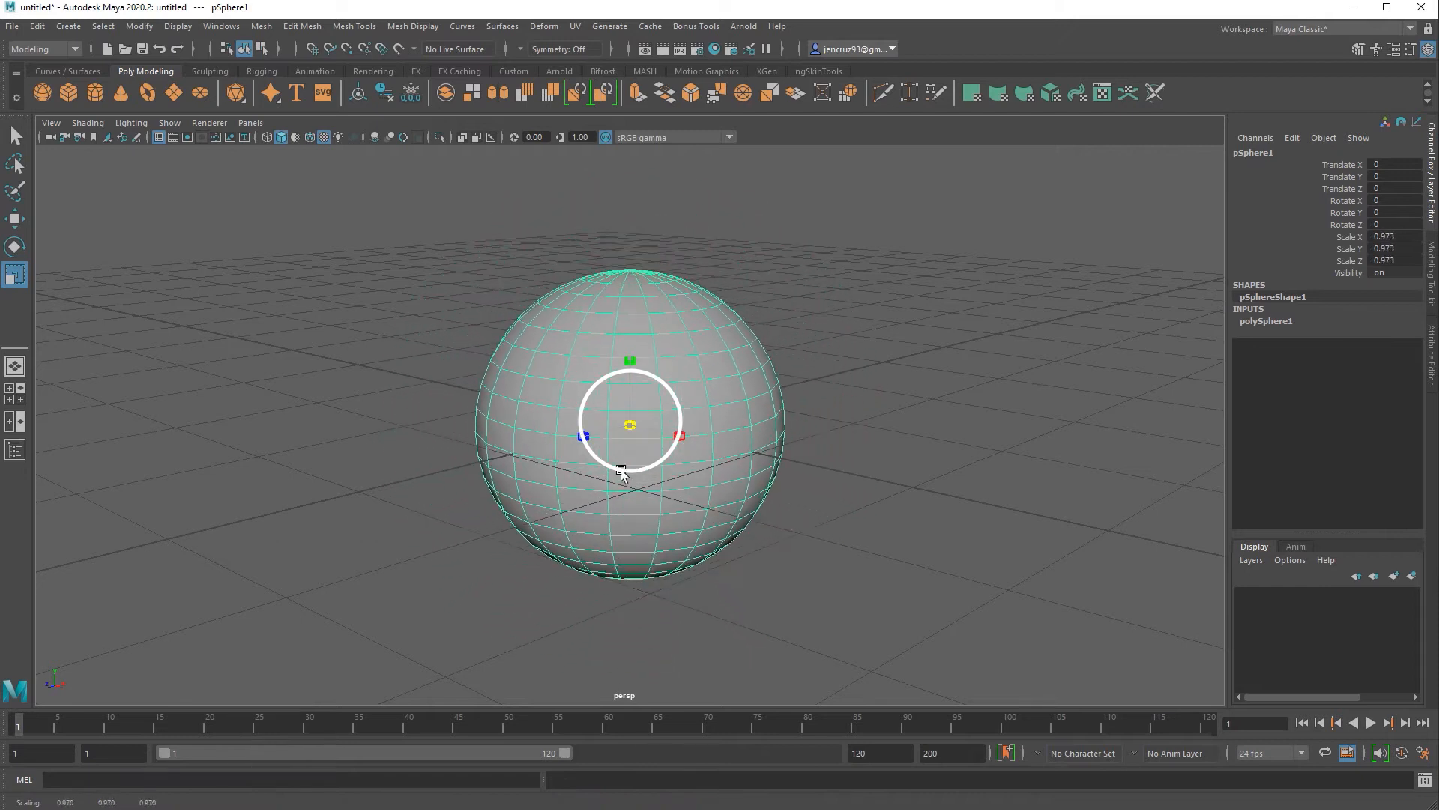
key("ctrl+z")
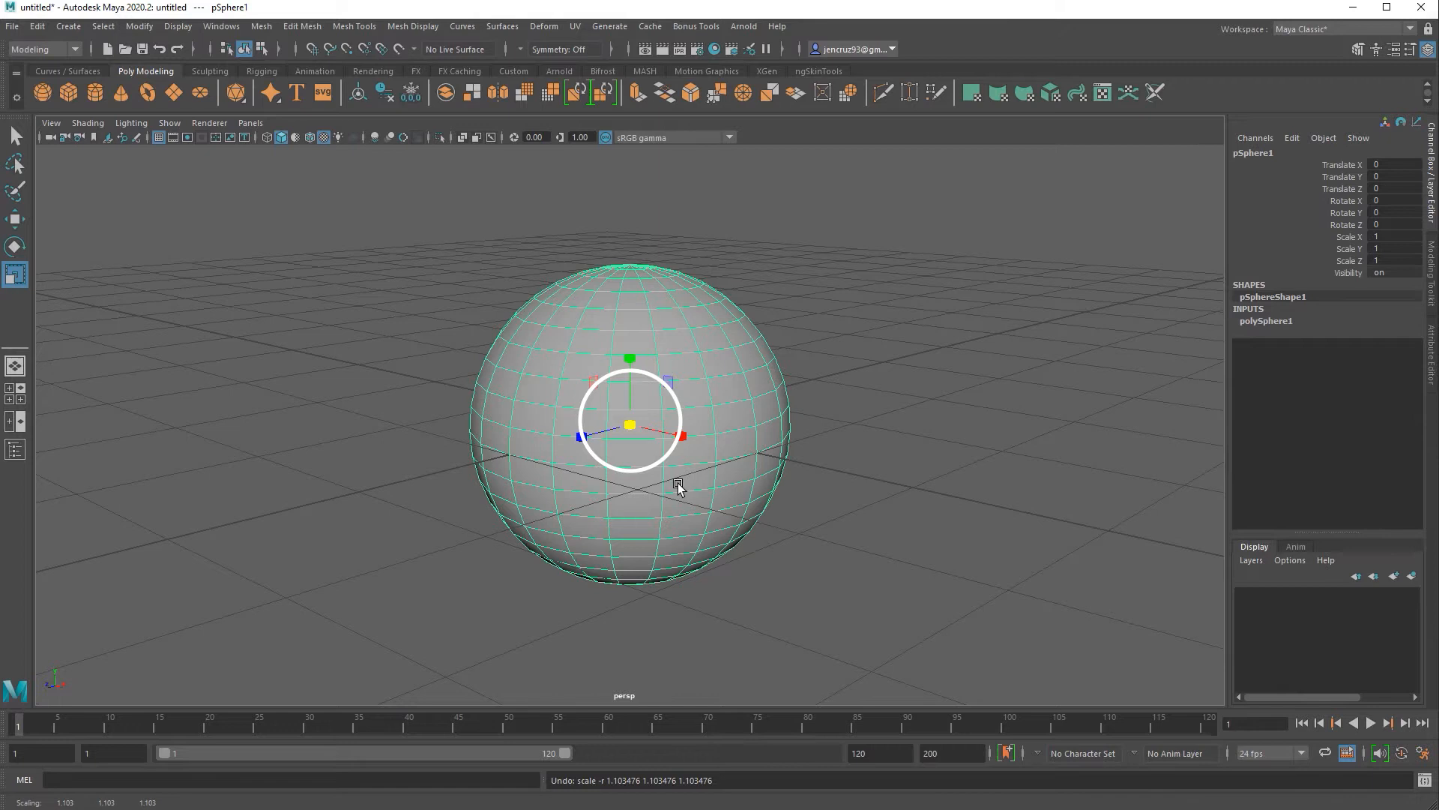
key("e")
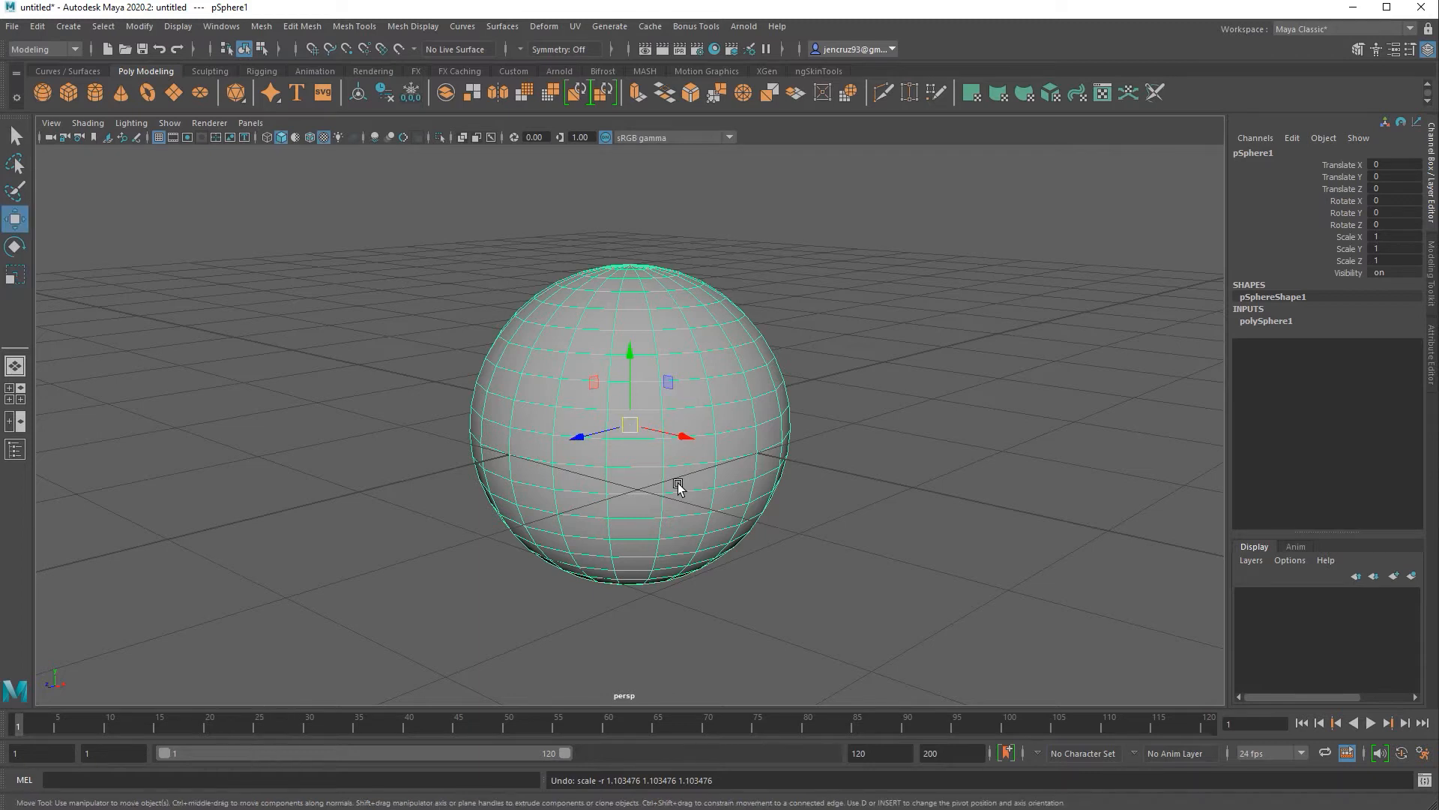
mouse_move(673, 477)
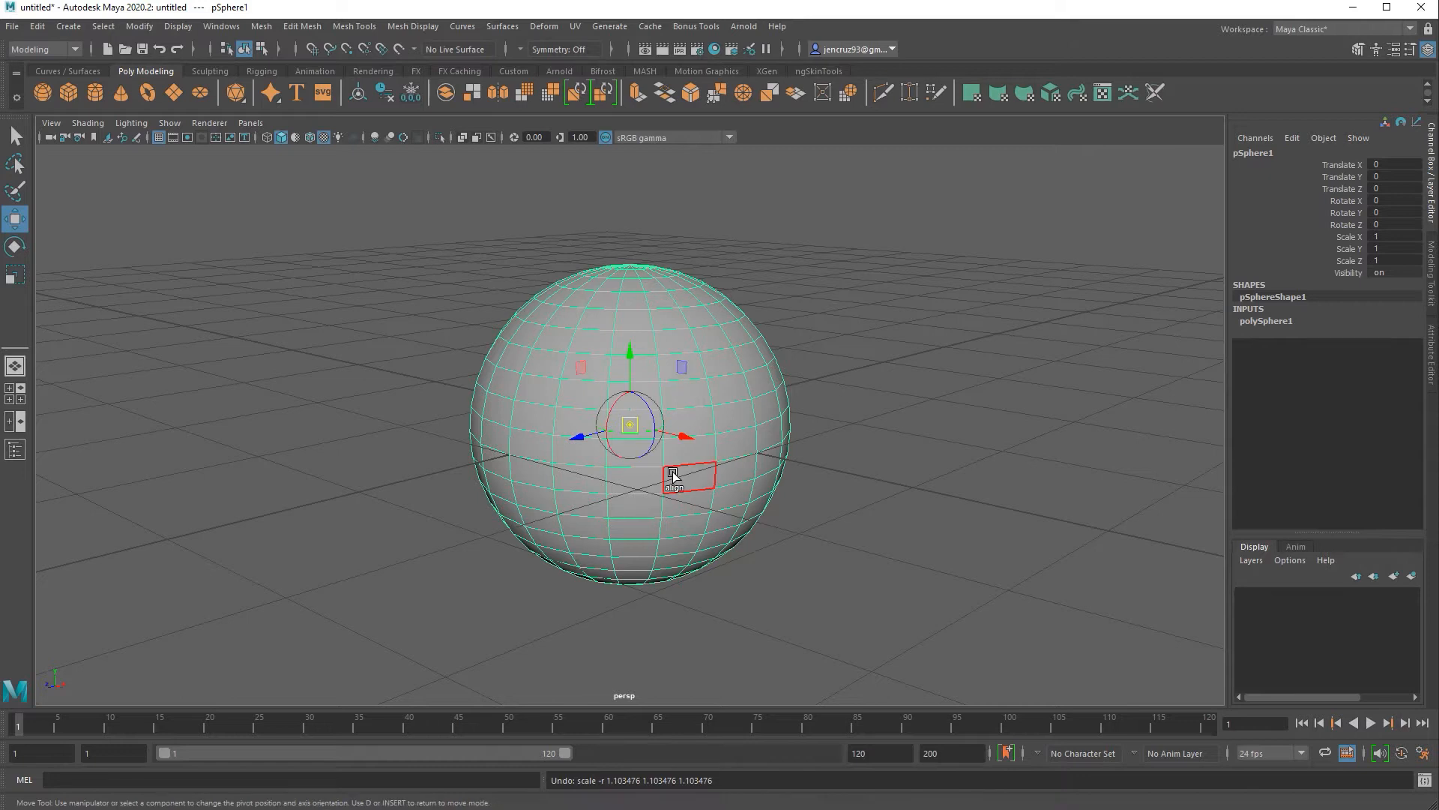
Raise the sphere's pivot point well above the sphere using pivot edit mode (D).
key("d")
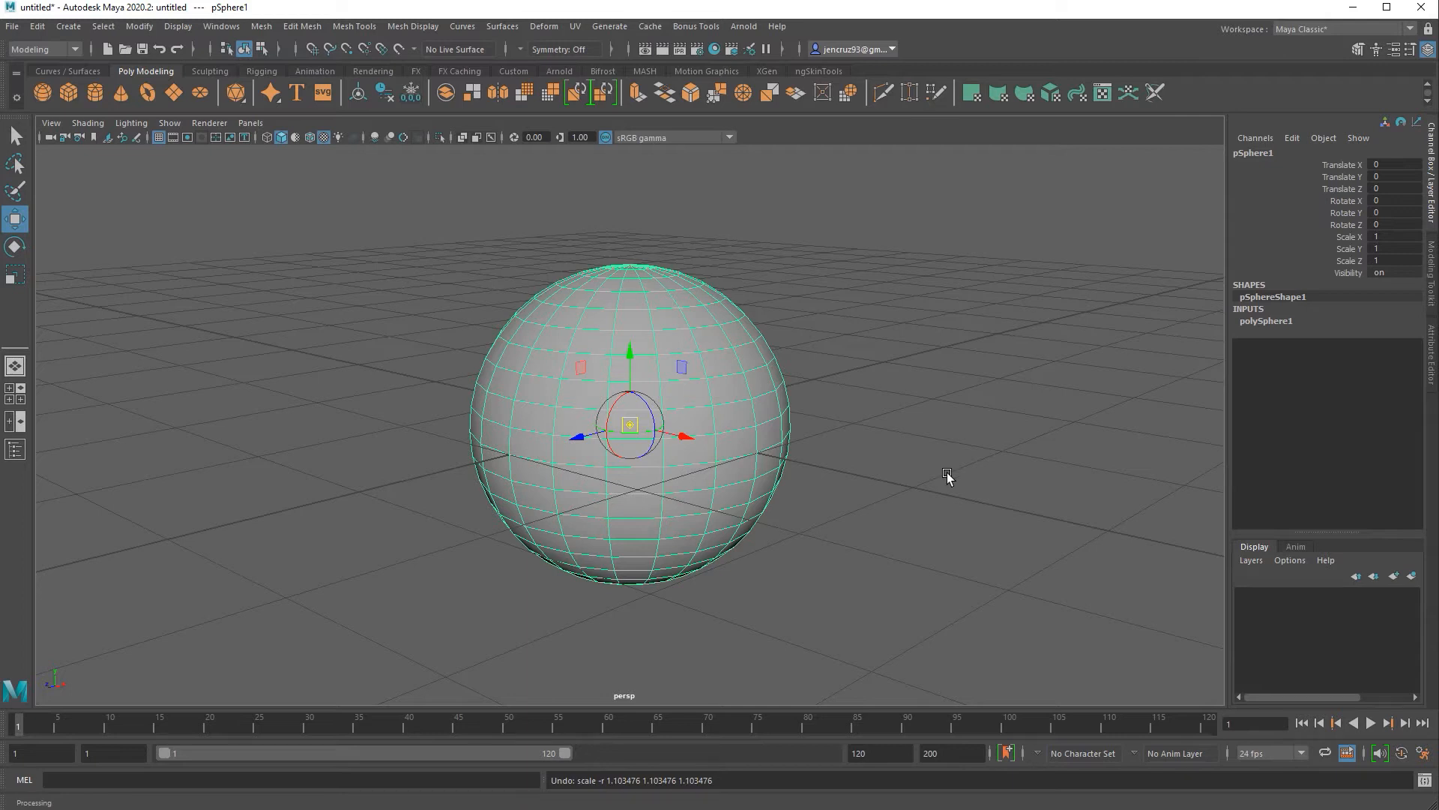
key("d")
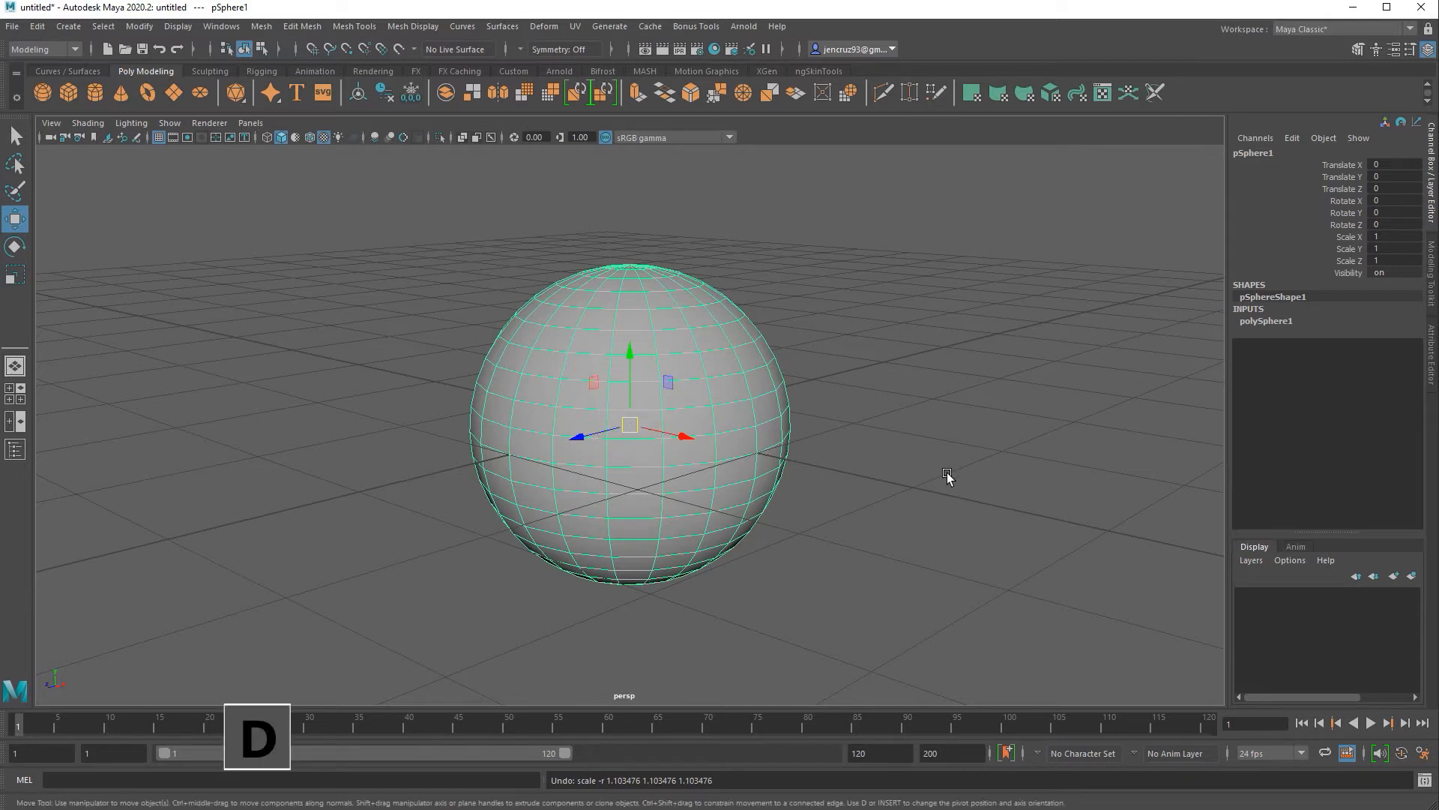
key("insert")
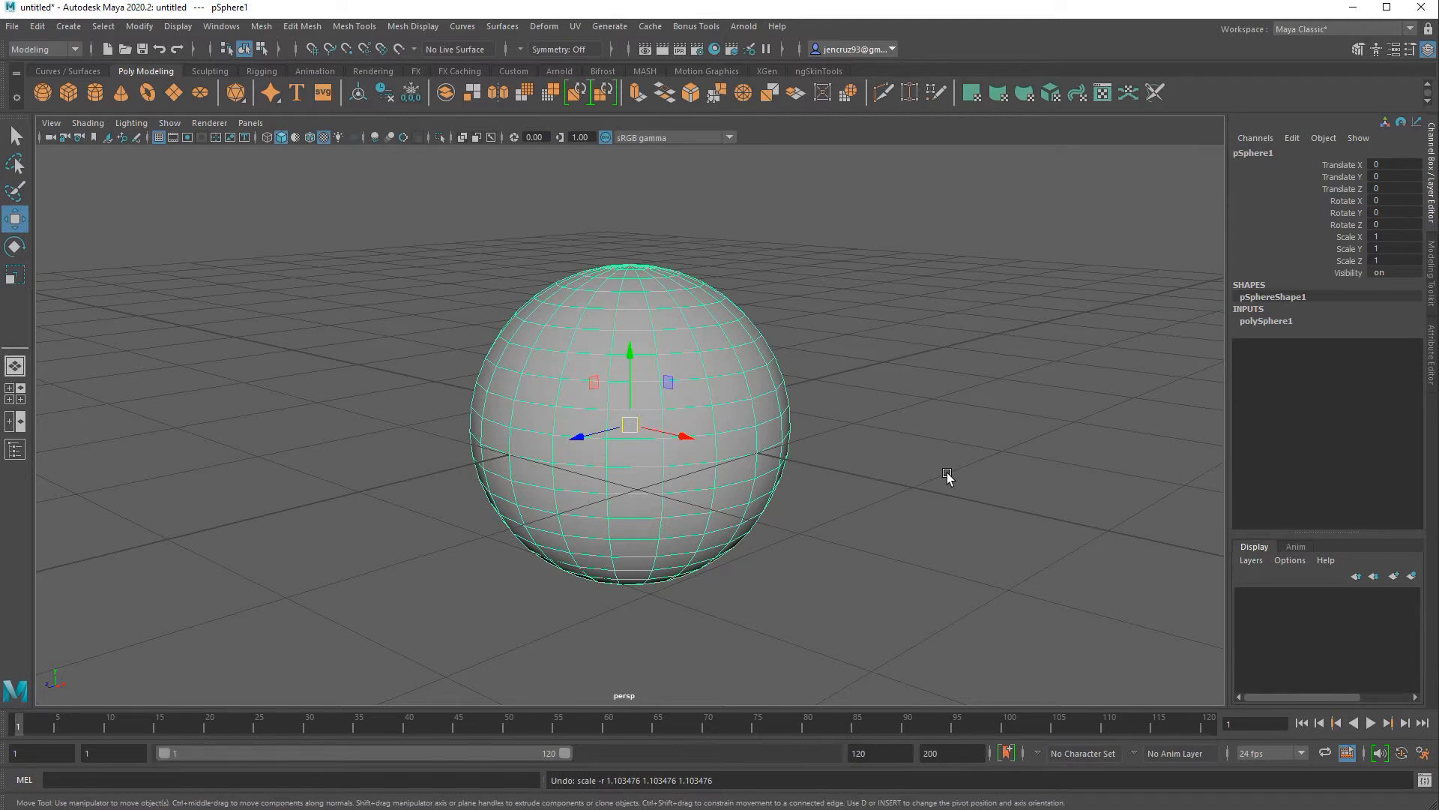
key("d")
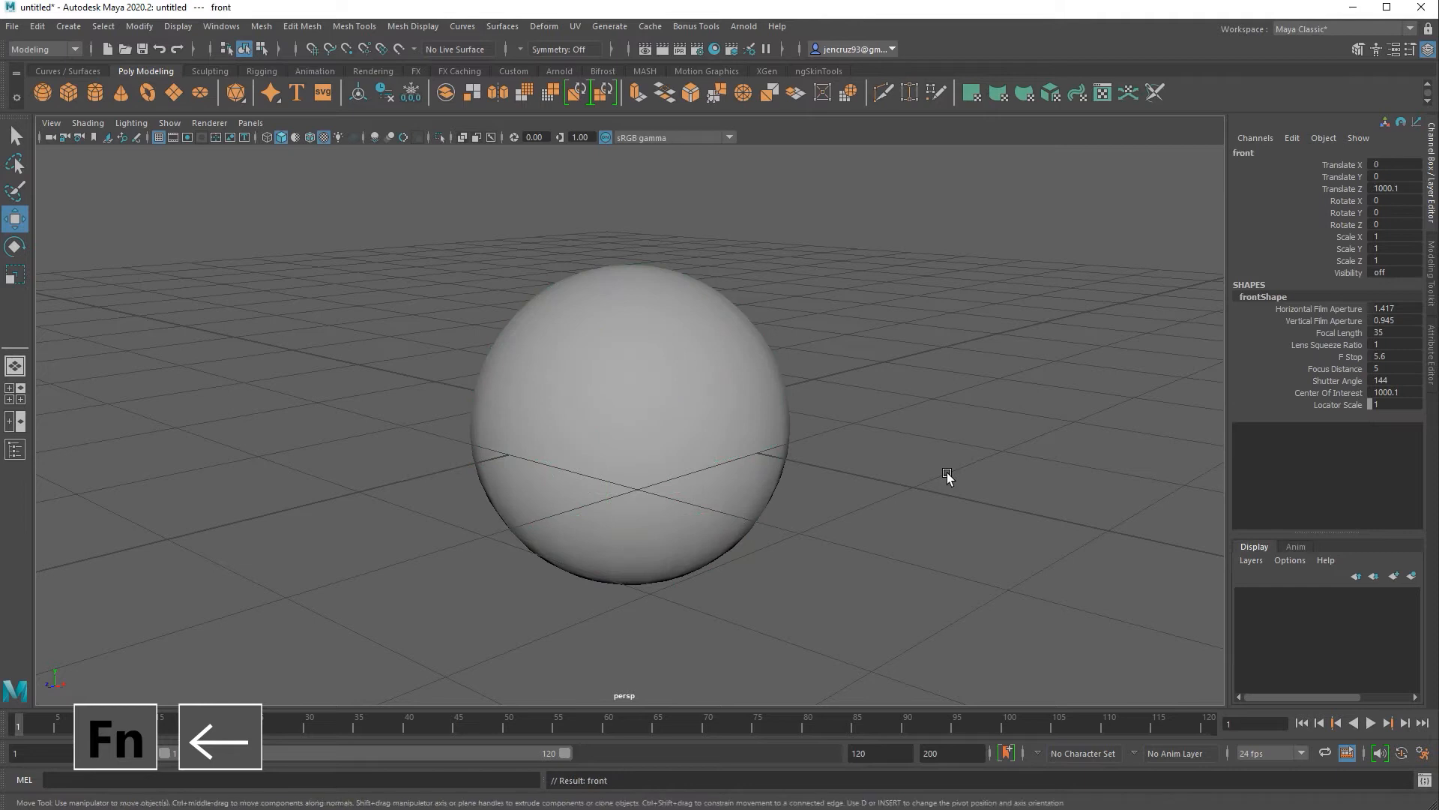
left_click(628, 431)
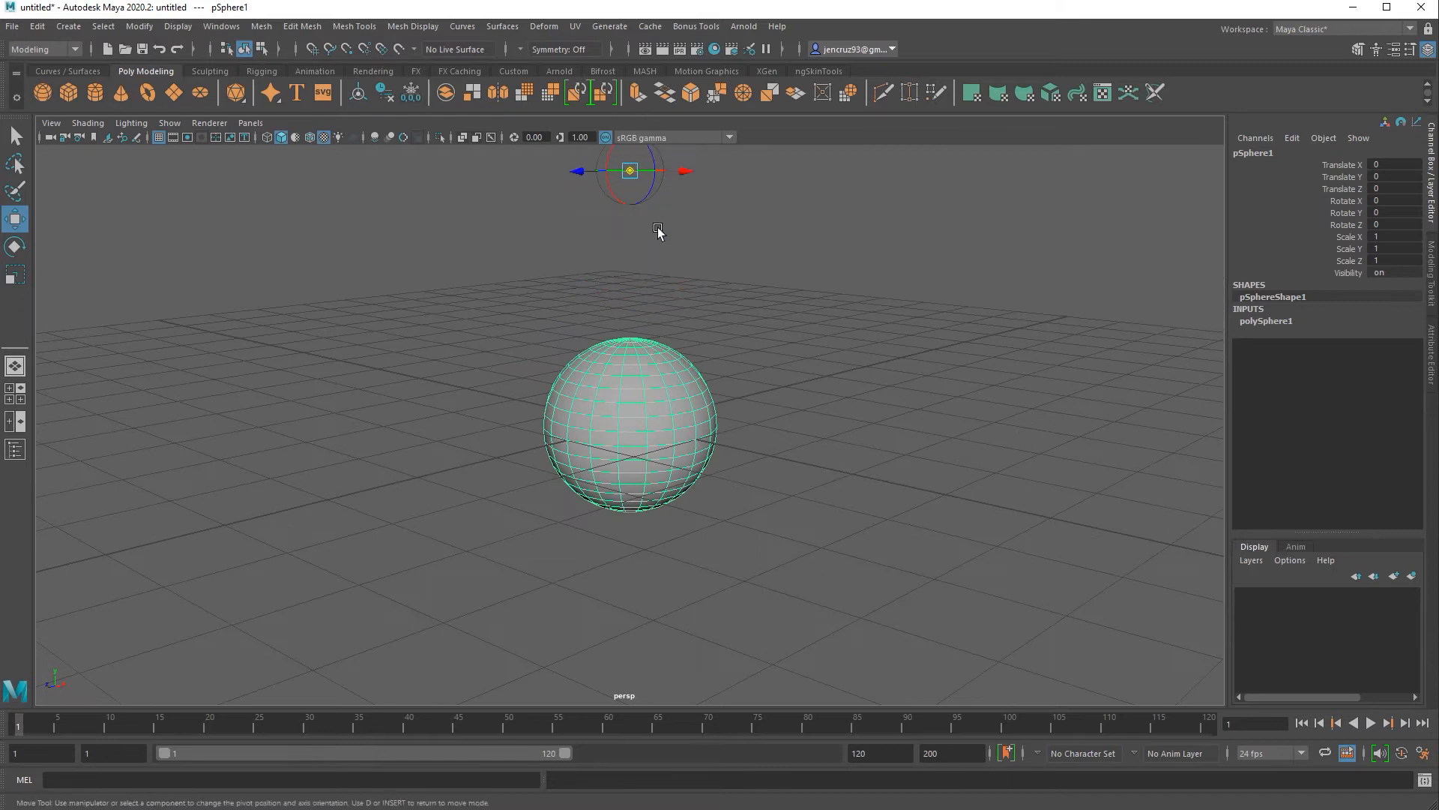
Rotate the sphere so it swings around its raised pivot.
key("d")
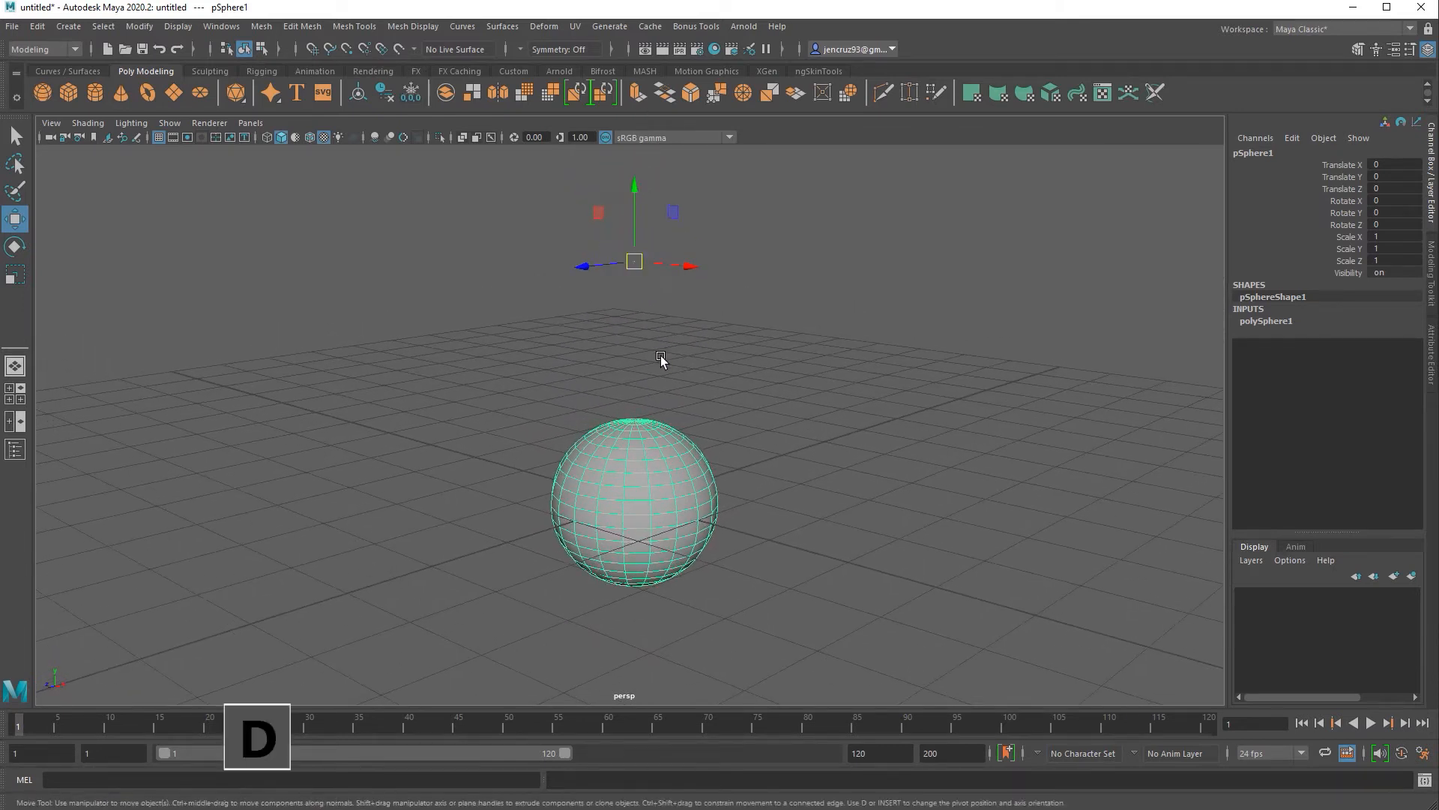
left_click(15, 273)
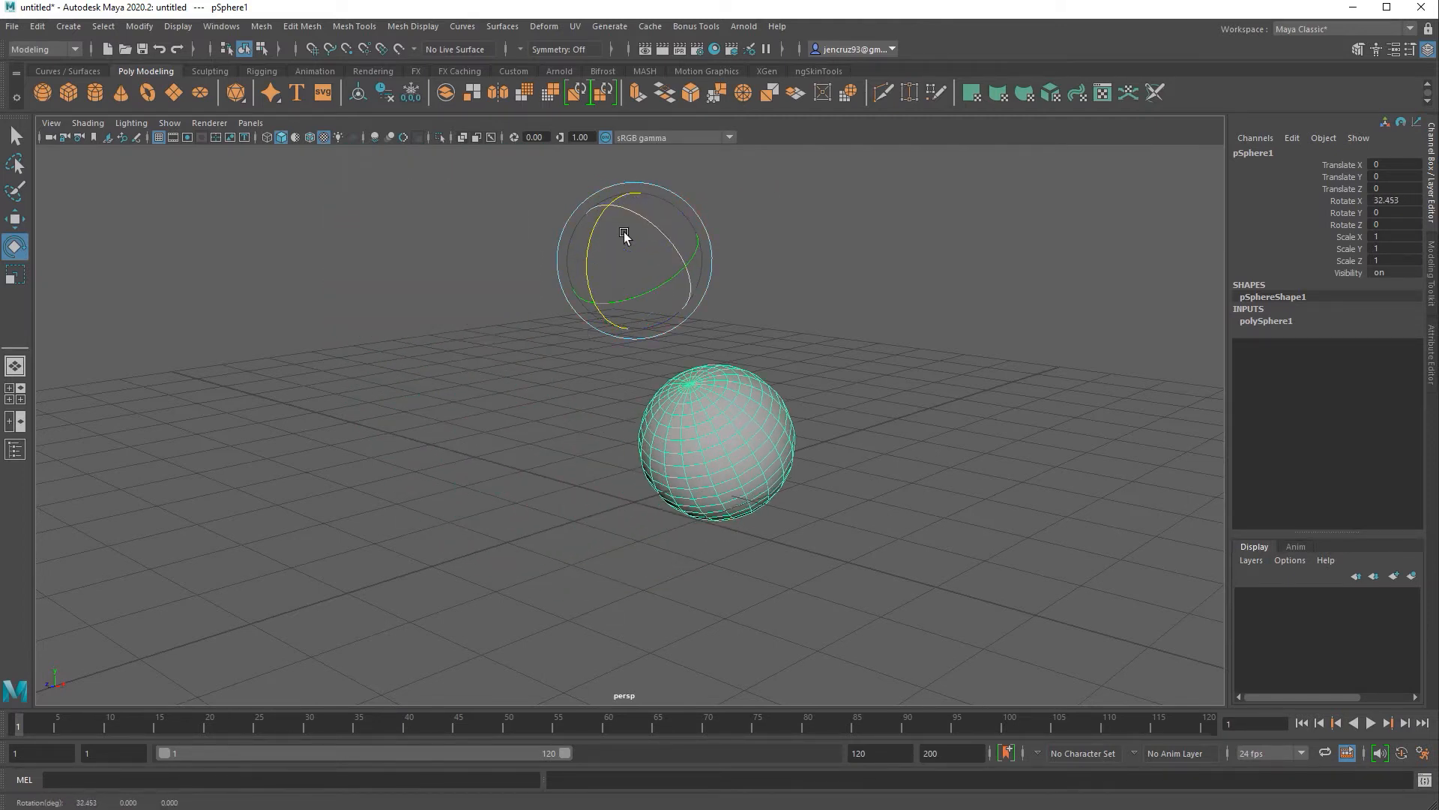
left_click_drag(624, 232, 631, 327)
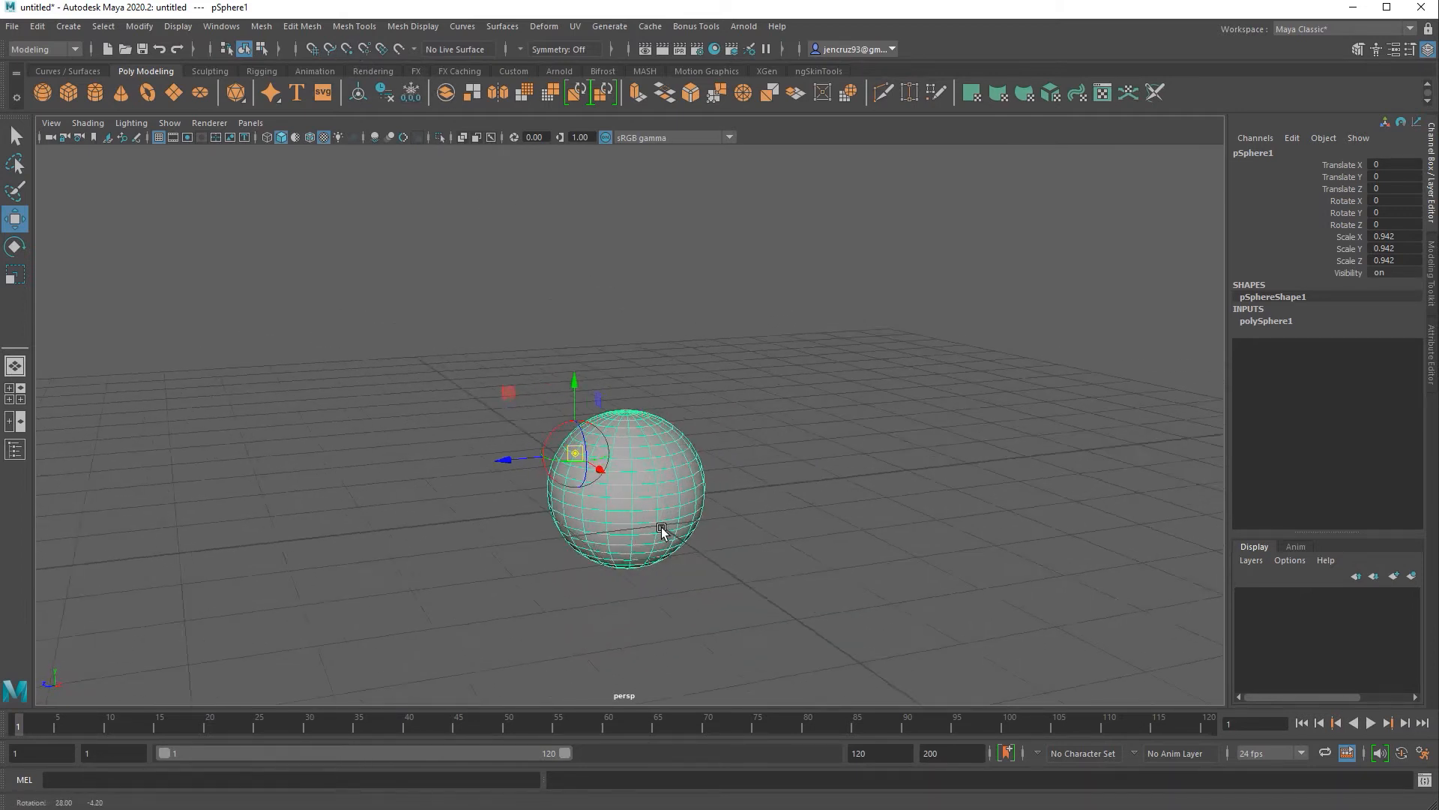
left_click_drag(661, 530, 697, 459)
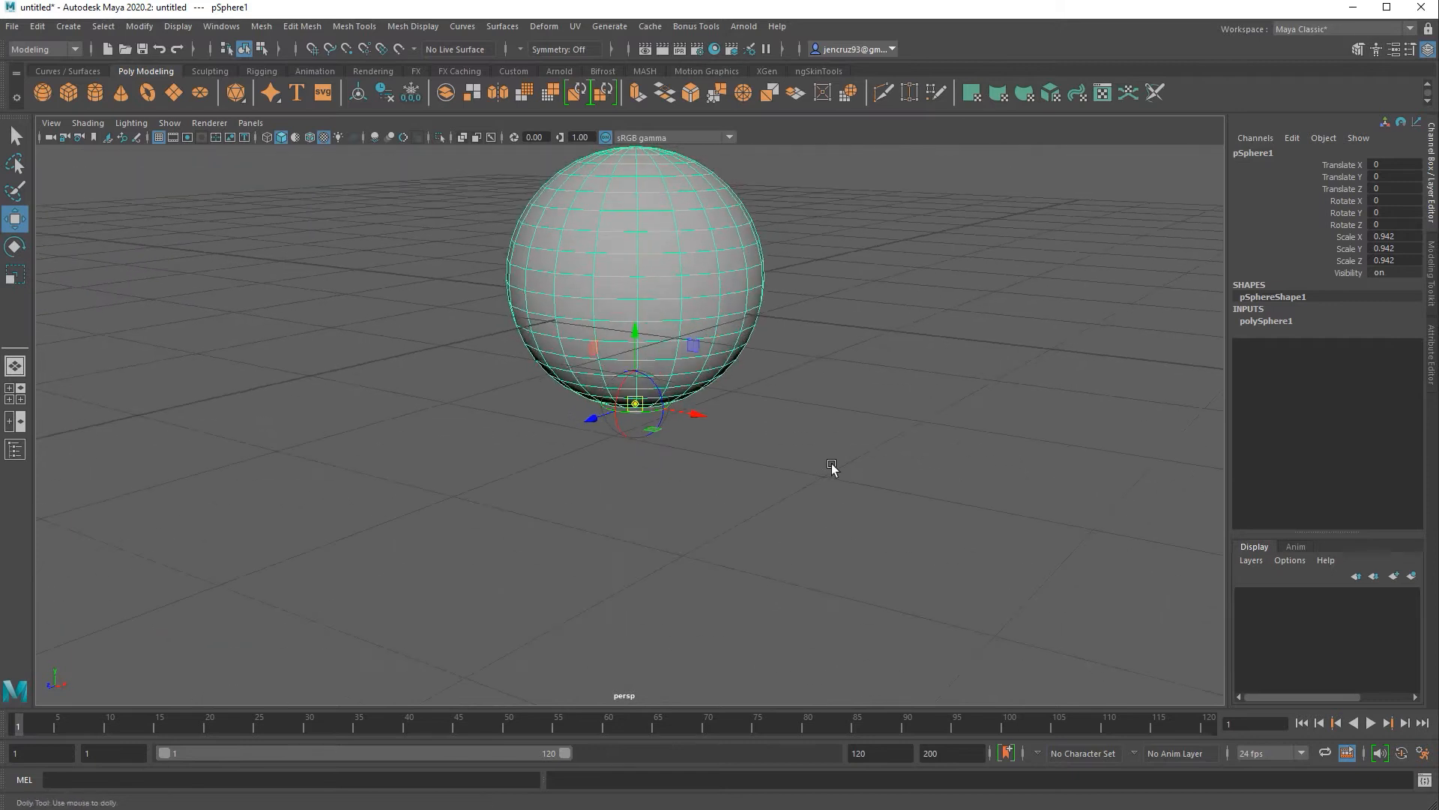
Lift pSphere1 to Y 0.767 and scale it to 1.045 after trying a duplicate sphere.
key("r")
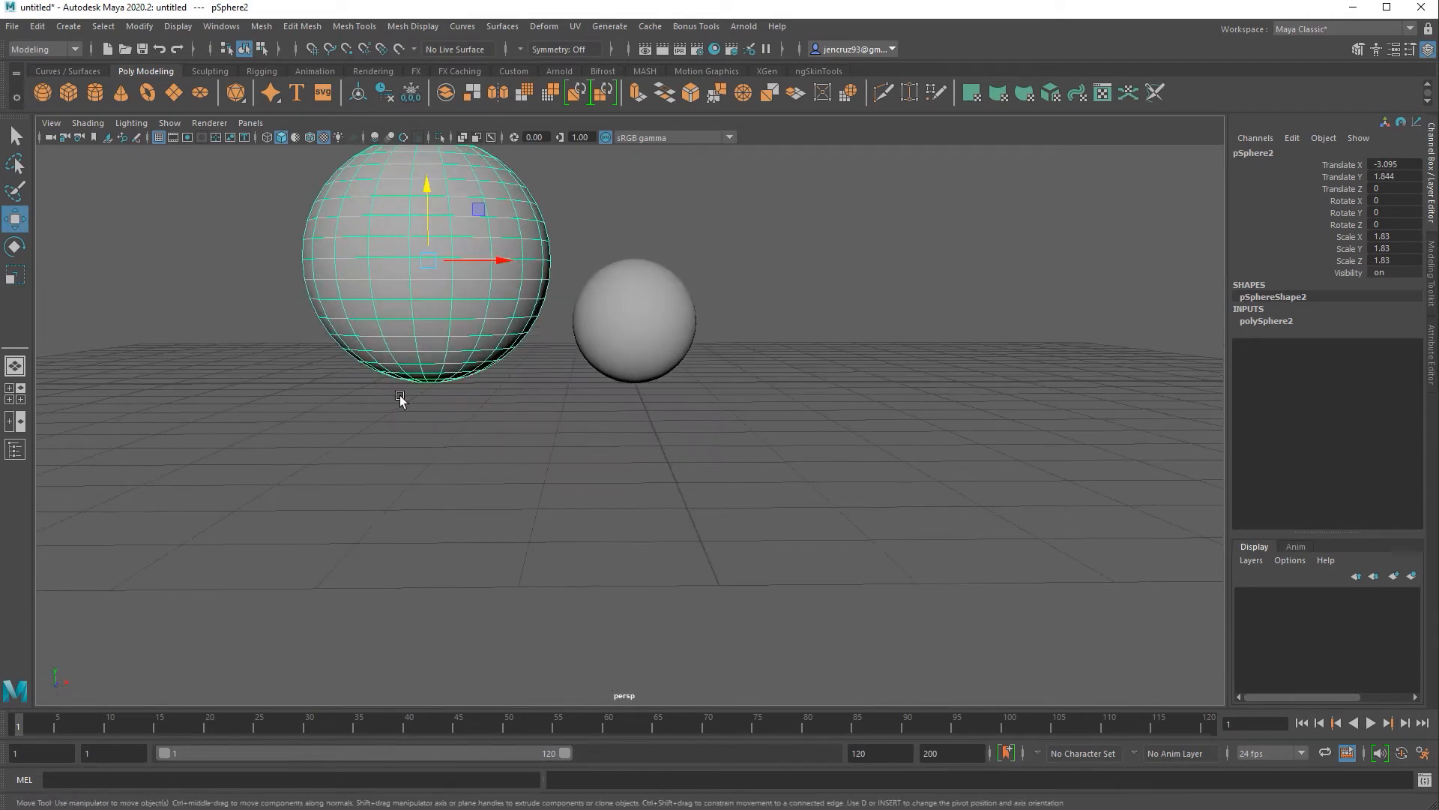
left_click(633, 326)
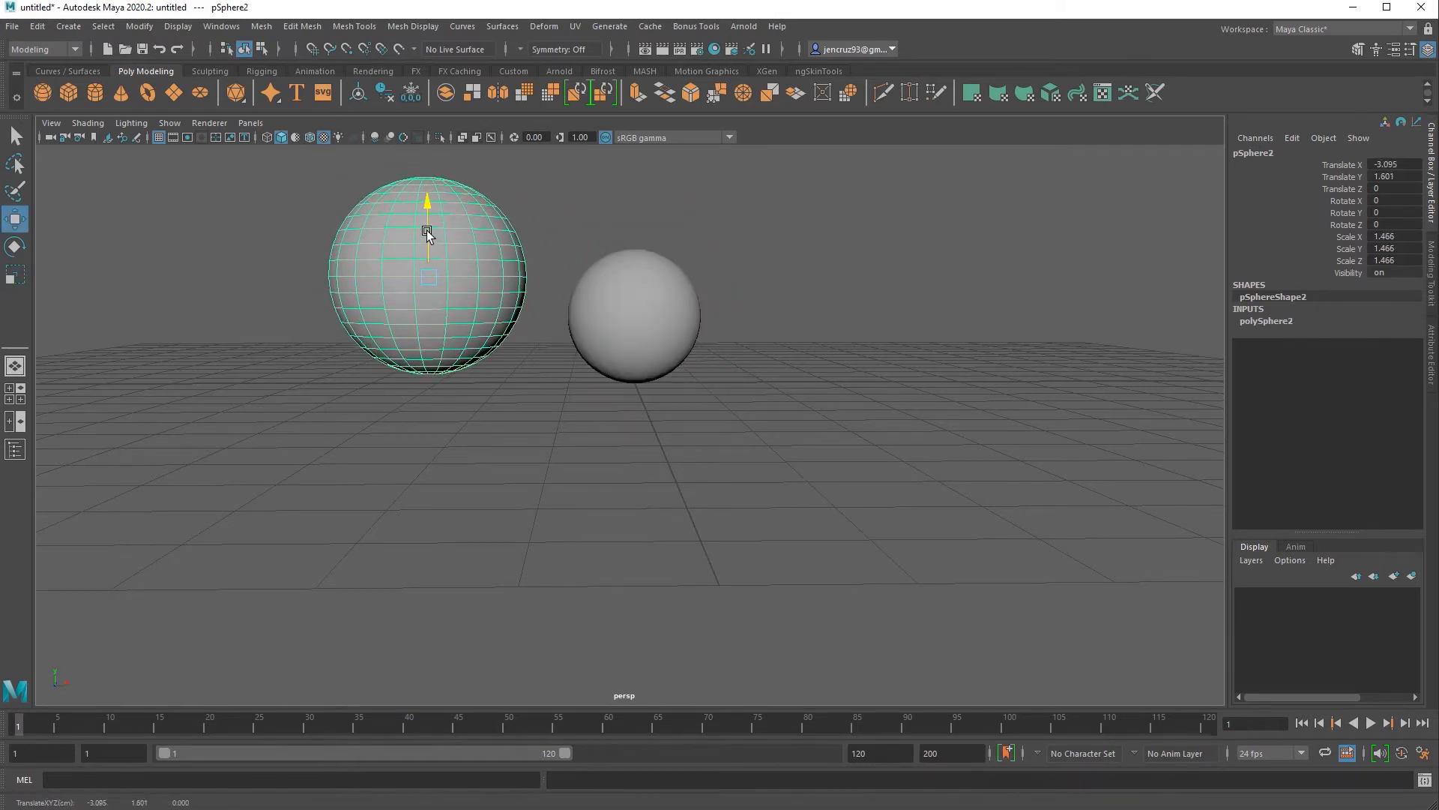
left_click(633, 316)
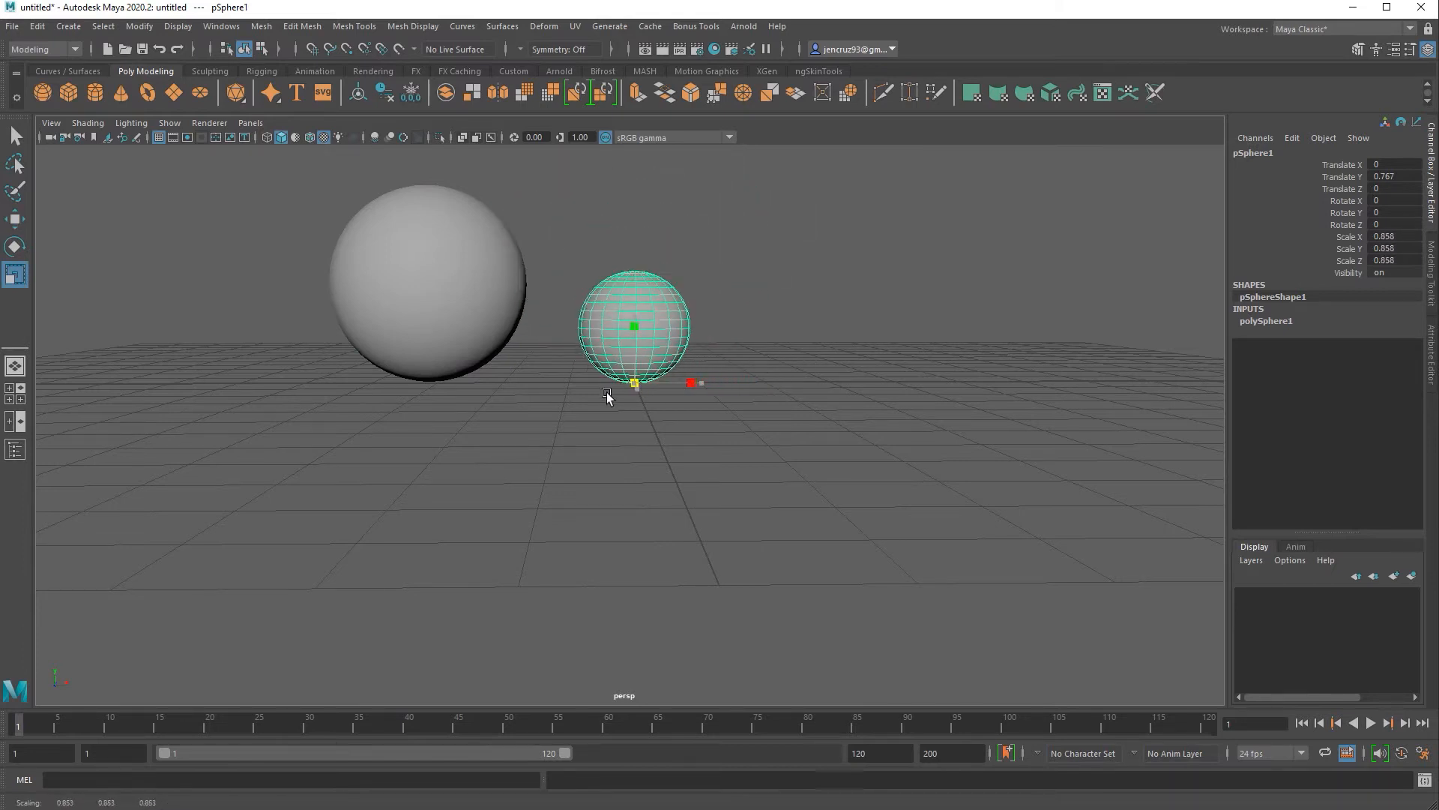
left_click_drag(607, 382, 645, 384)
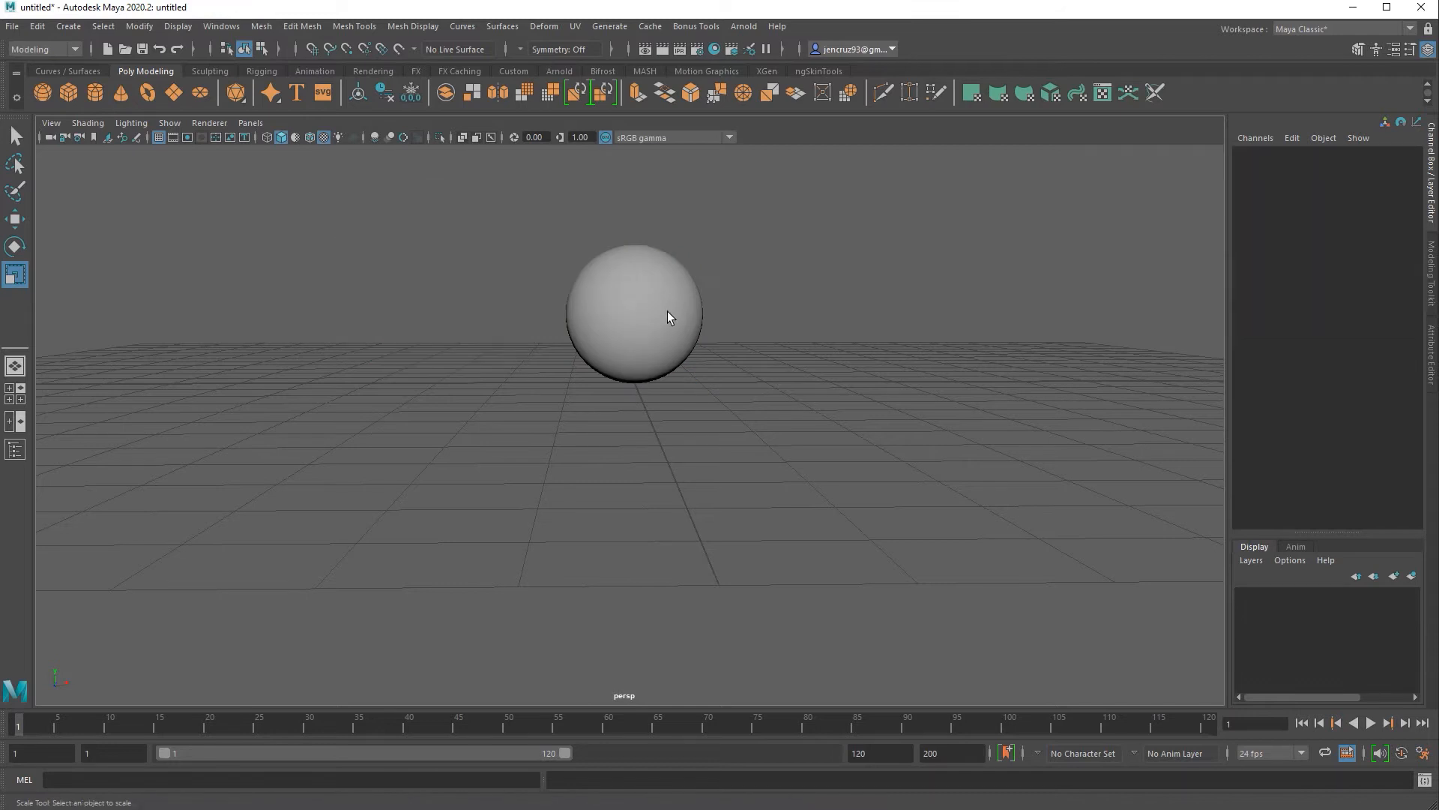
left_click(632, 316)
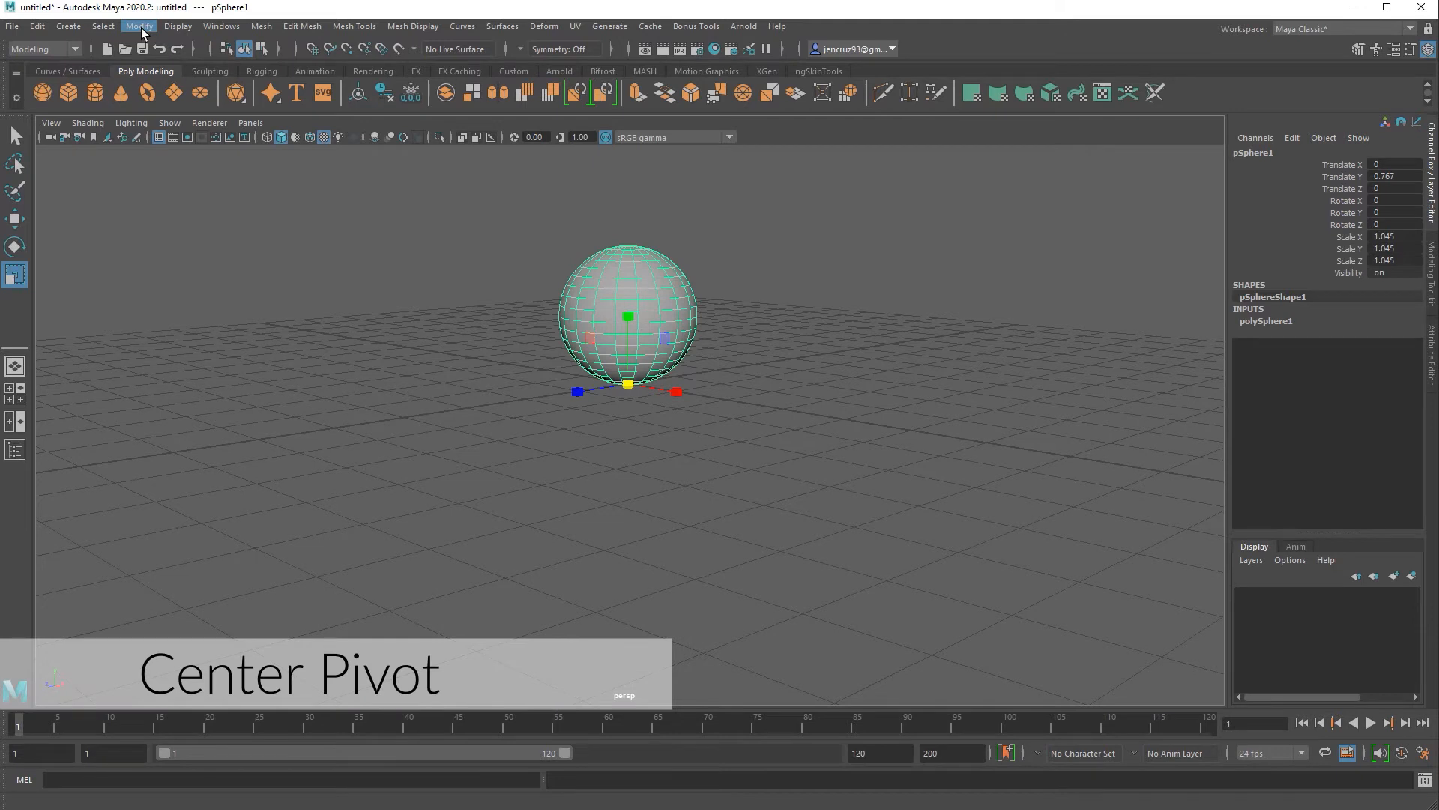
Center pSphere1's pivot inside the sphere via Modify > Center Pivot.
left_click(138, 25)
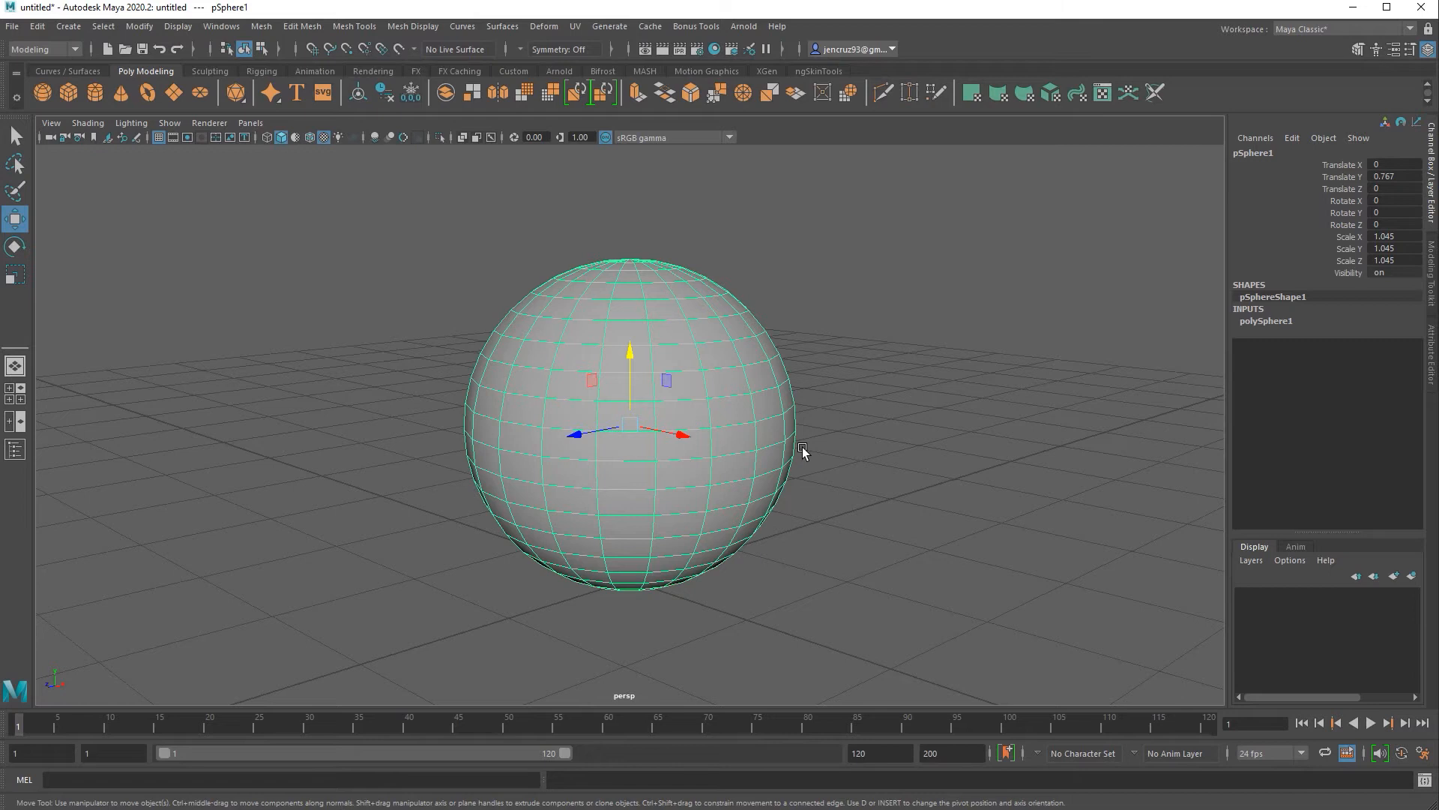
scroll("down", 3)
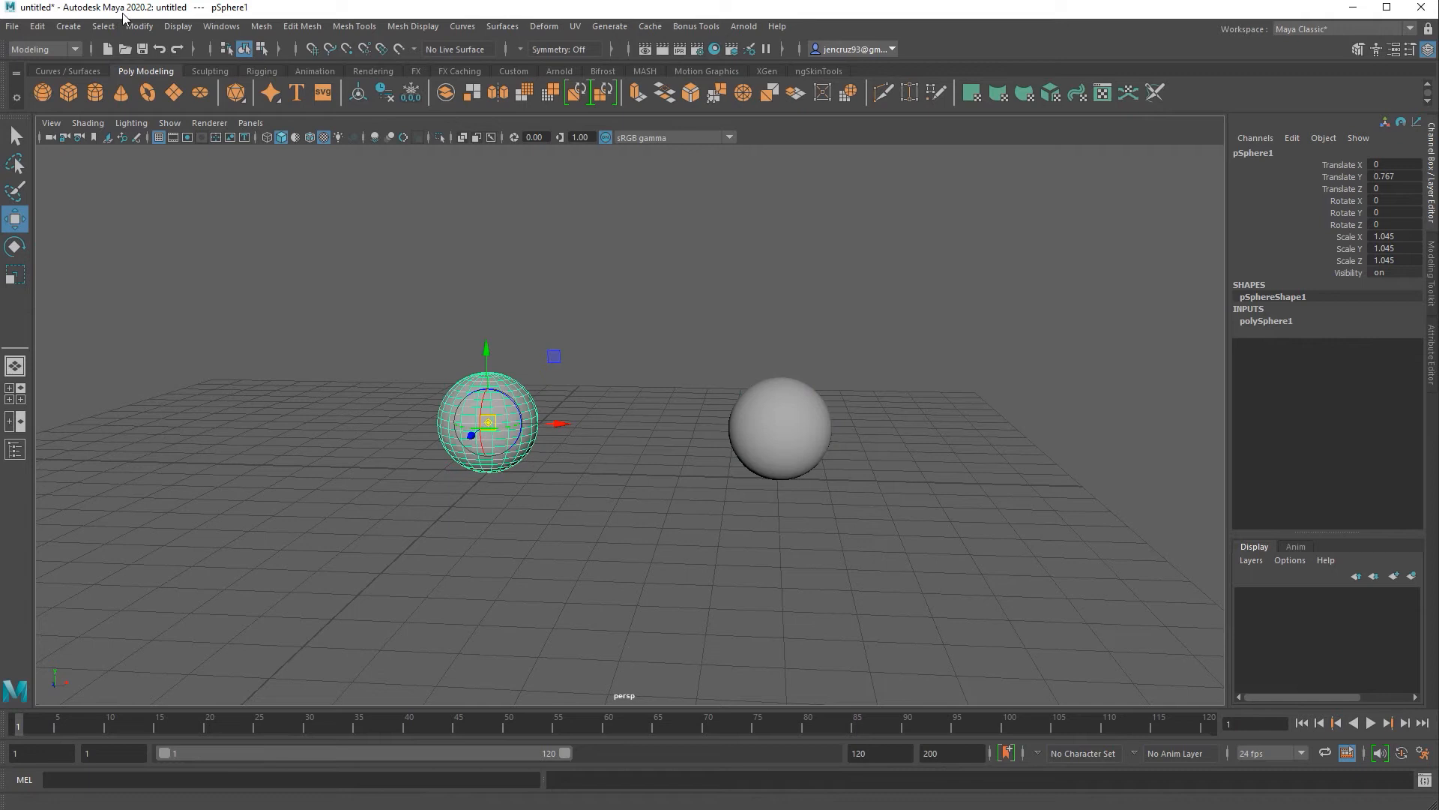
Duplicate the sphere to X 6.033 and spin the copy about its vertical axis to roughly 233°.
left_click(138, 26)
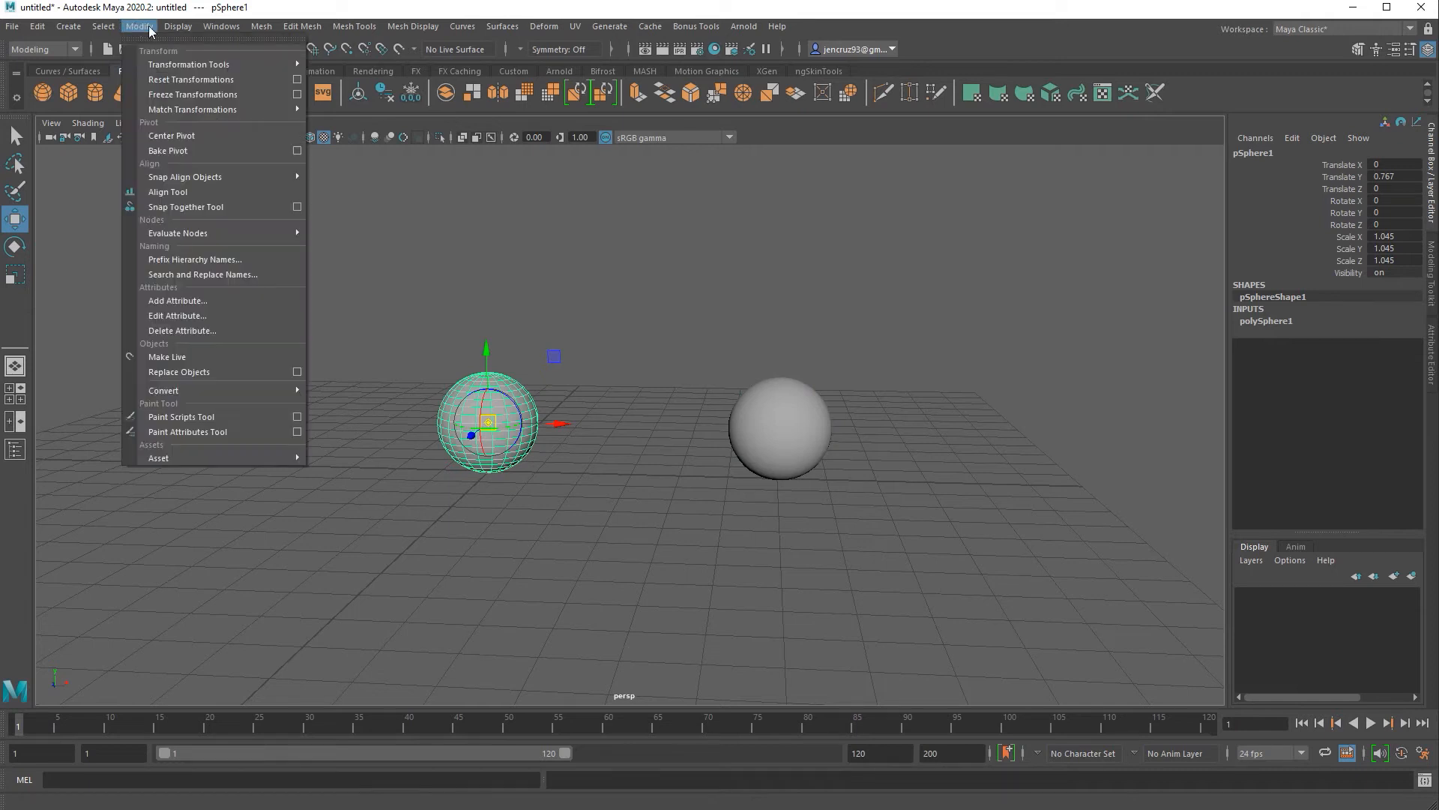
left_click(178, 26)
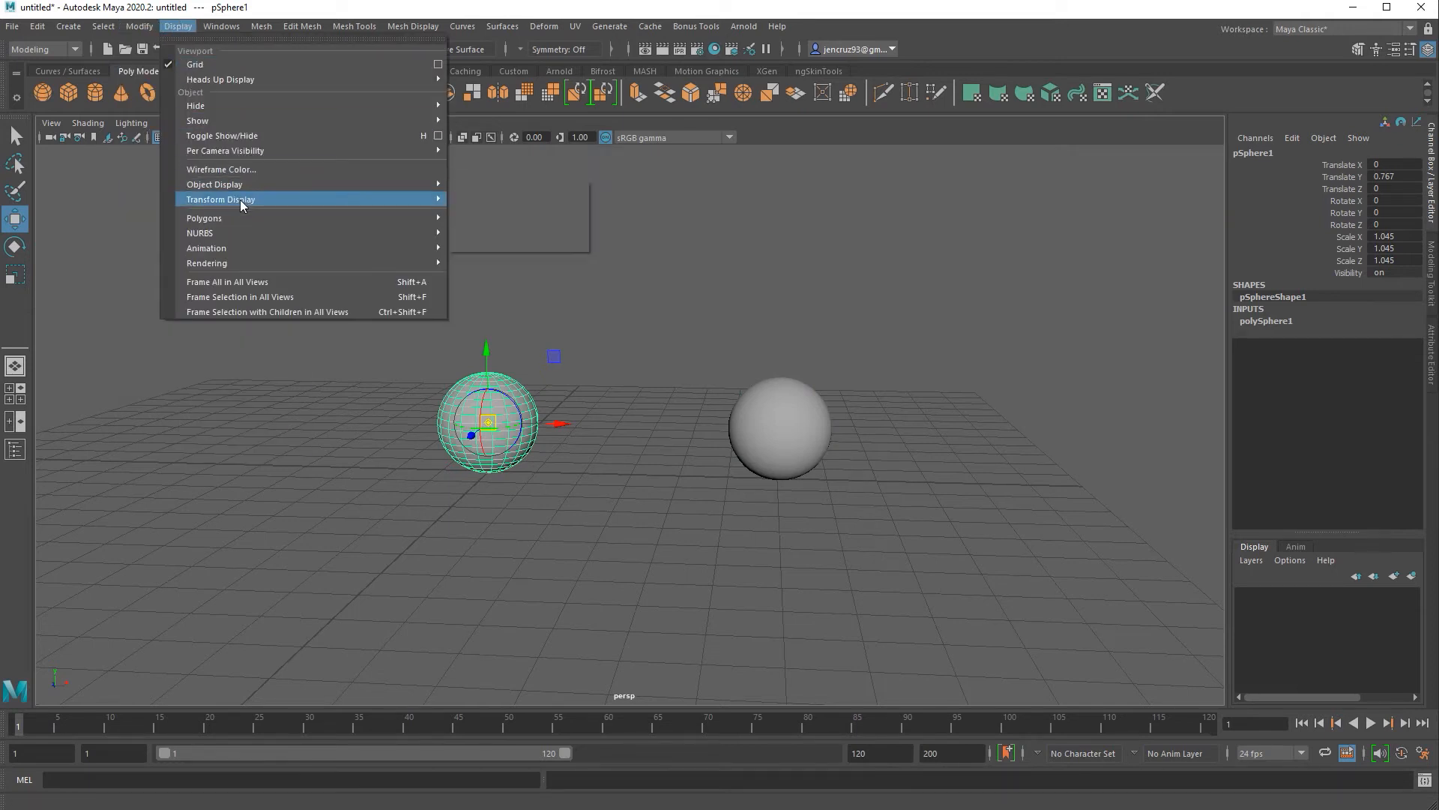
mouse_move(220, 199)
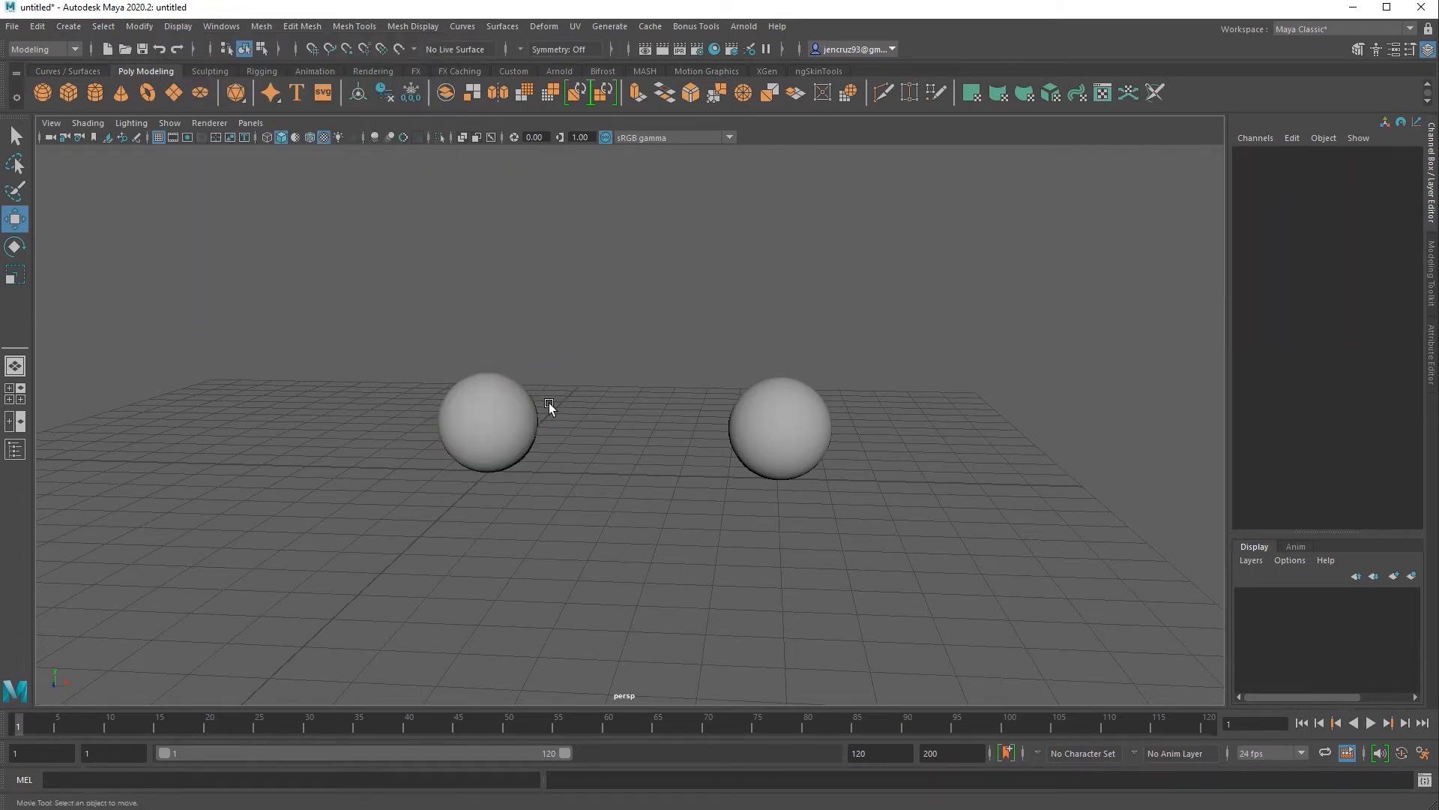
left_click(485, 422)
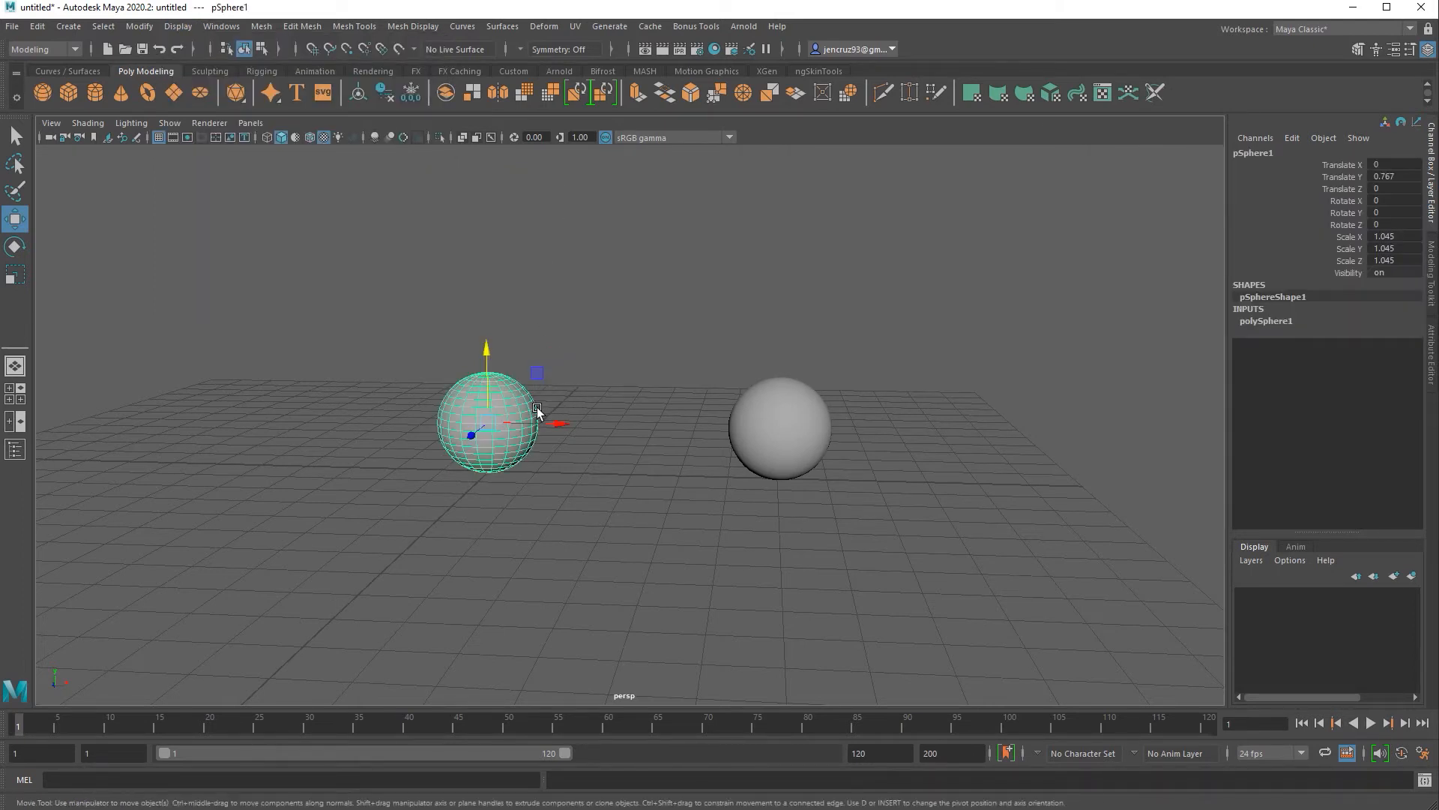
key("4")
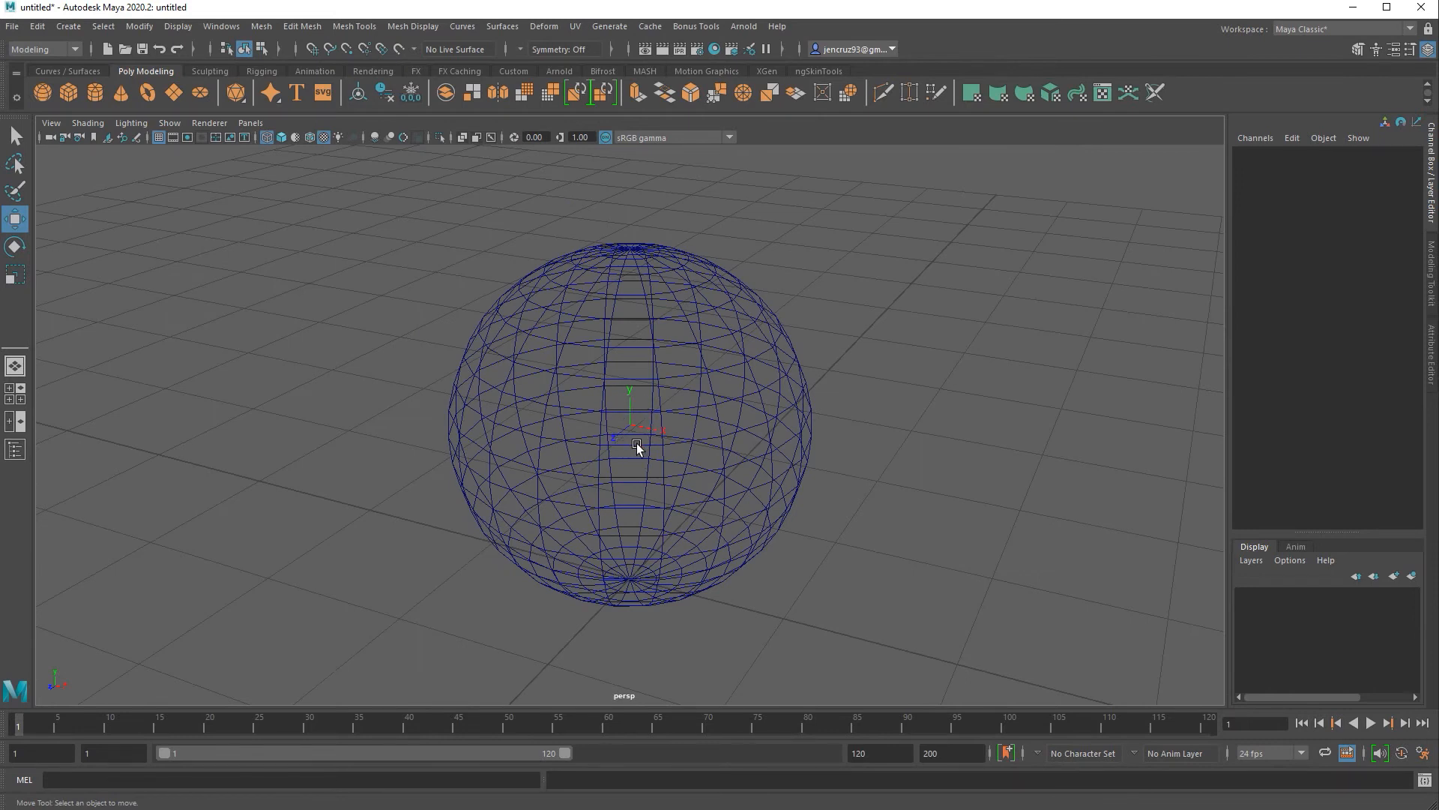
mouse_move(643, 487)
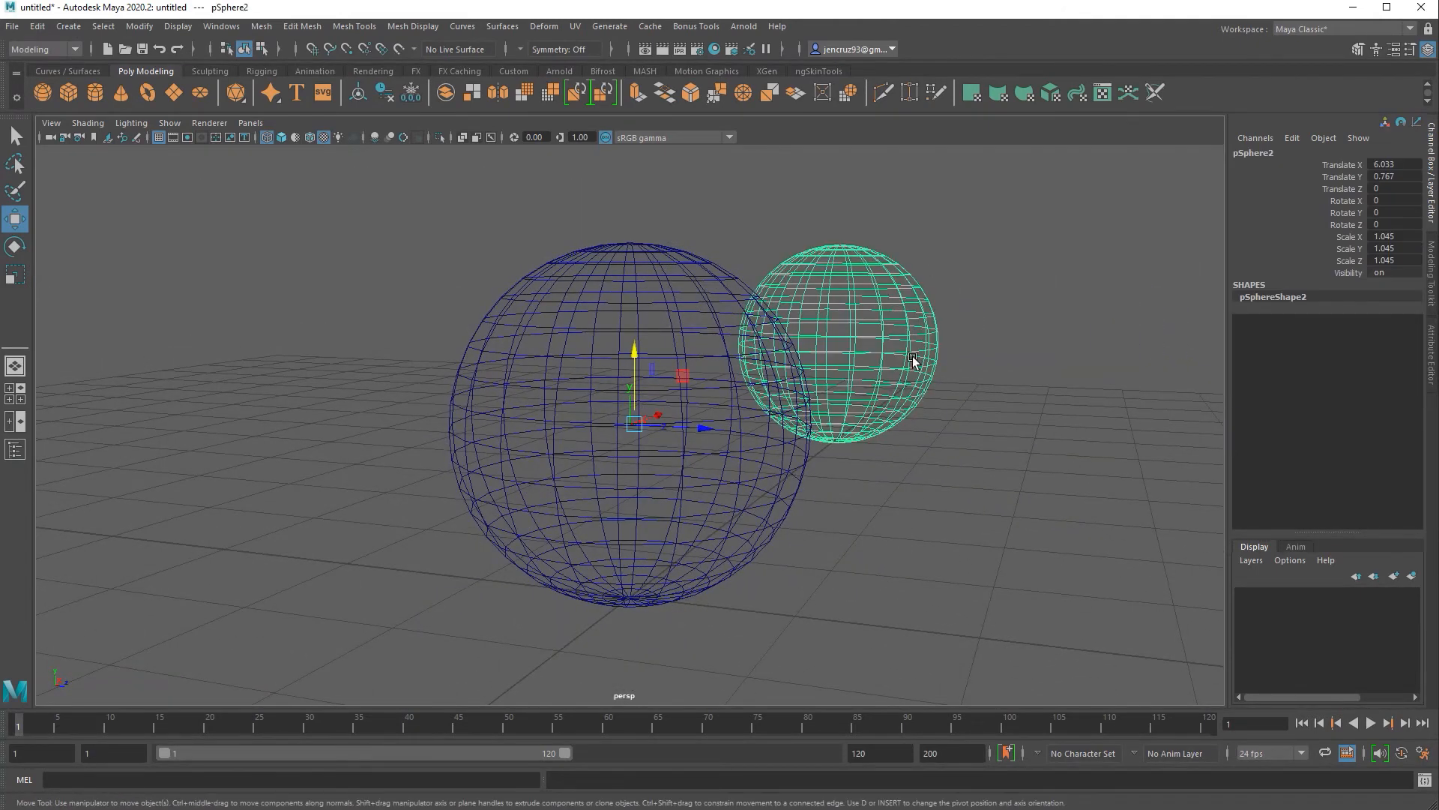
key("d")
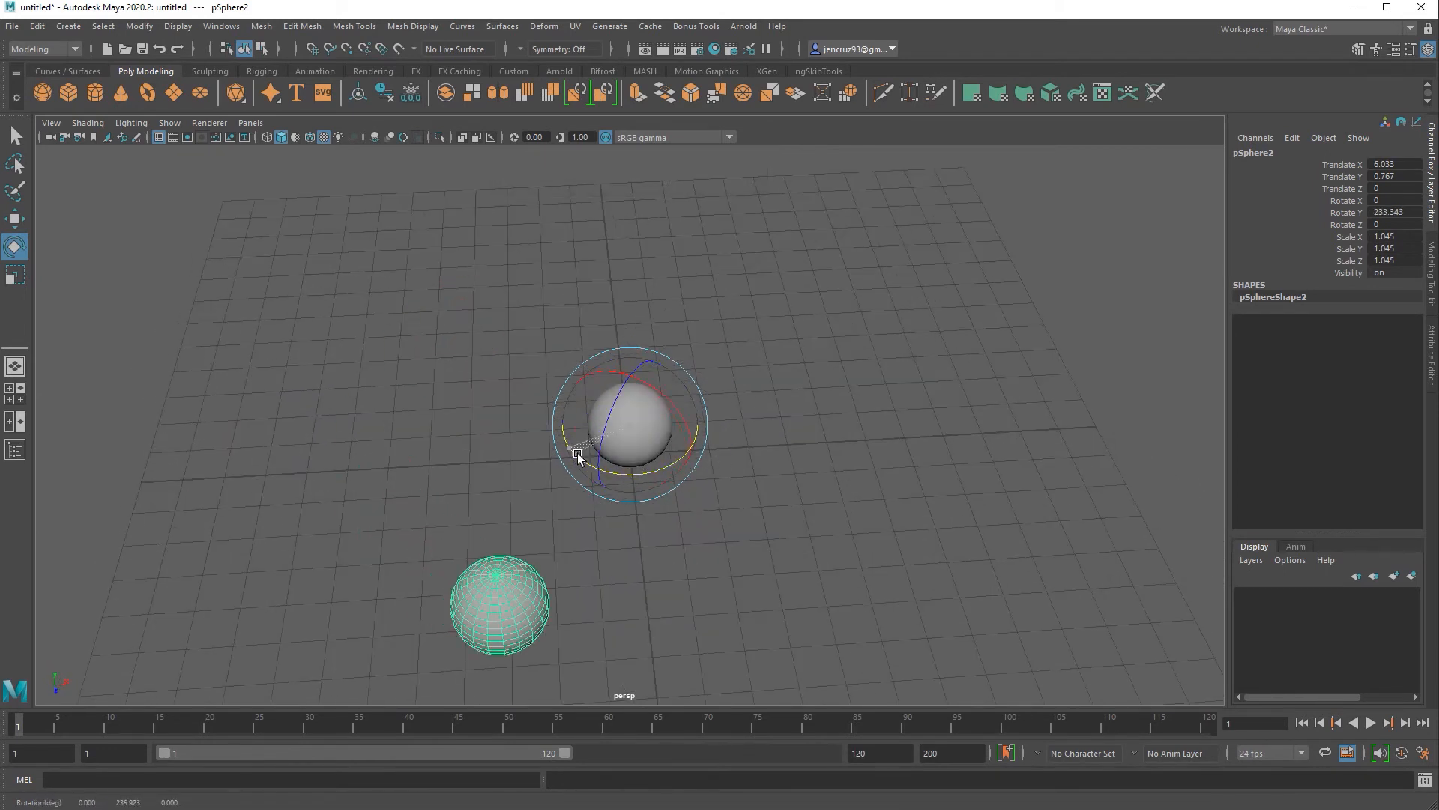
left_click_drag(578, 454, 477, 441)
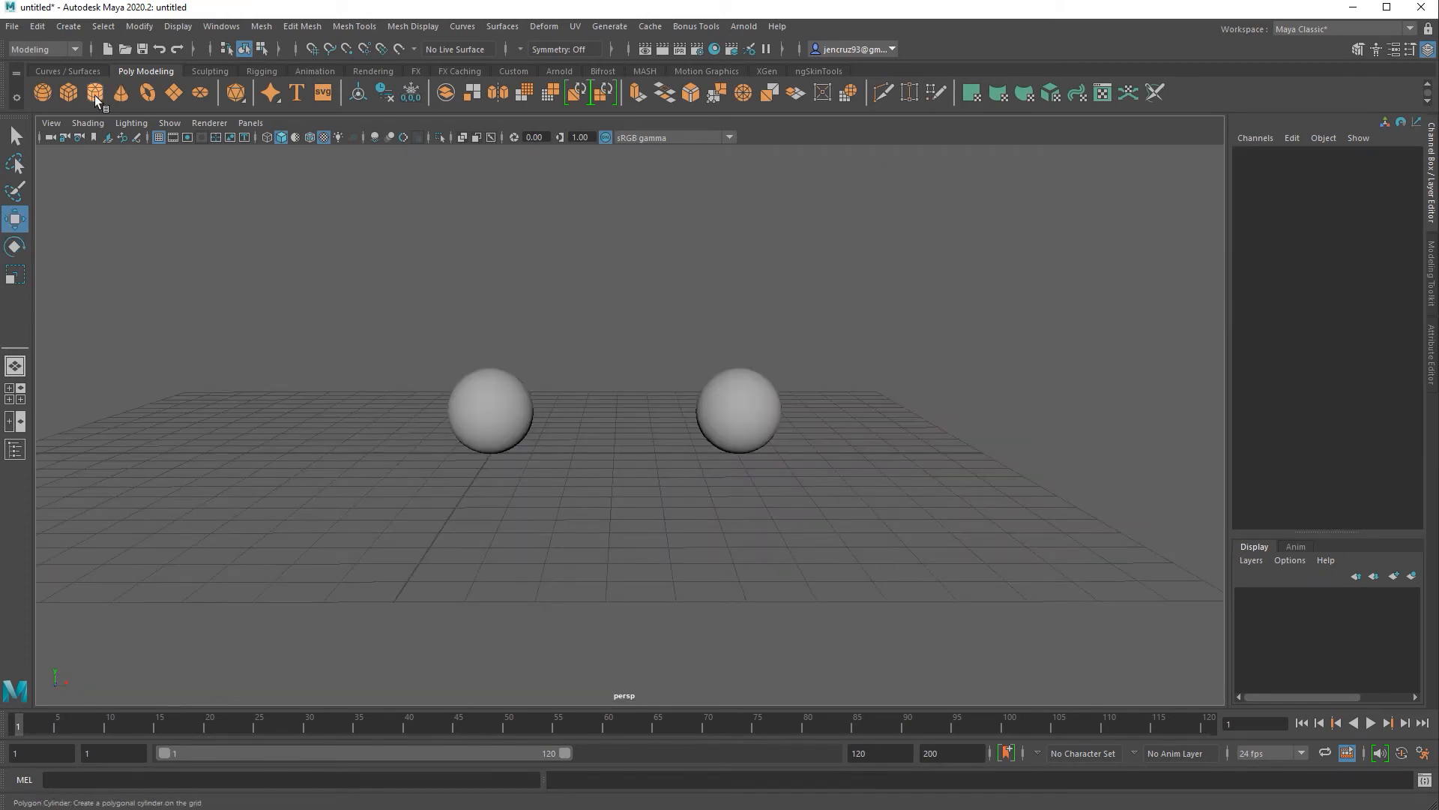
mouse_move(94, 92)
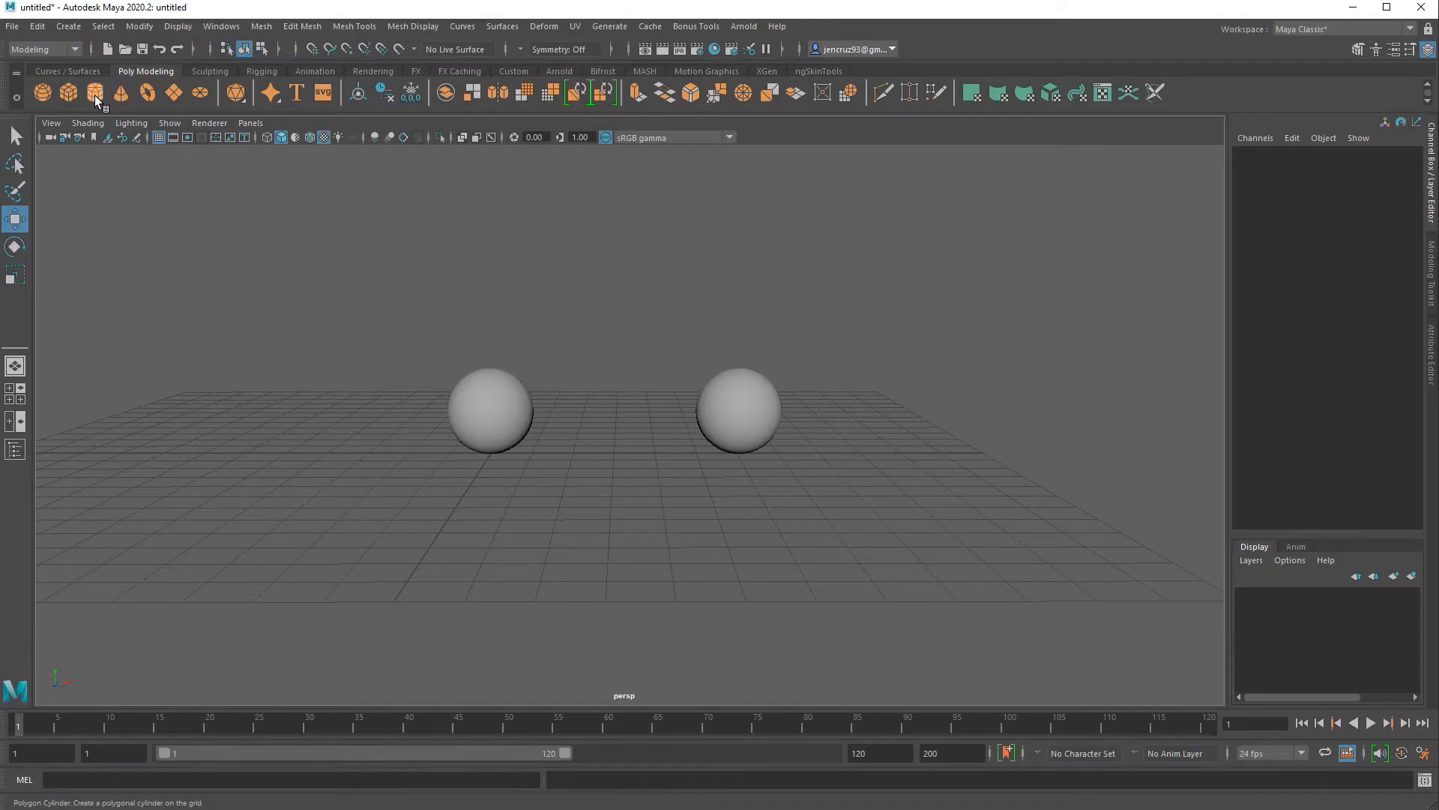
Add a thin cylinder rotated 90° in Z and raise both spheres to Y 2.049 onto it.
left_click(96, 91)
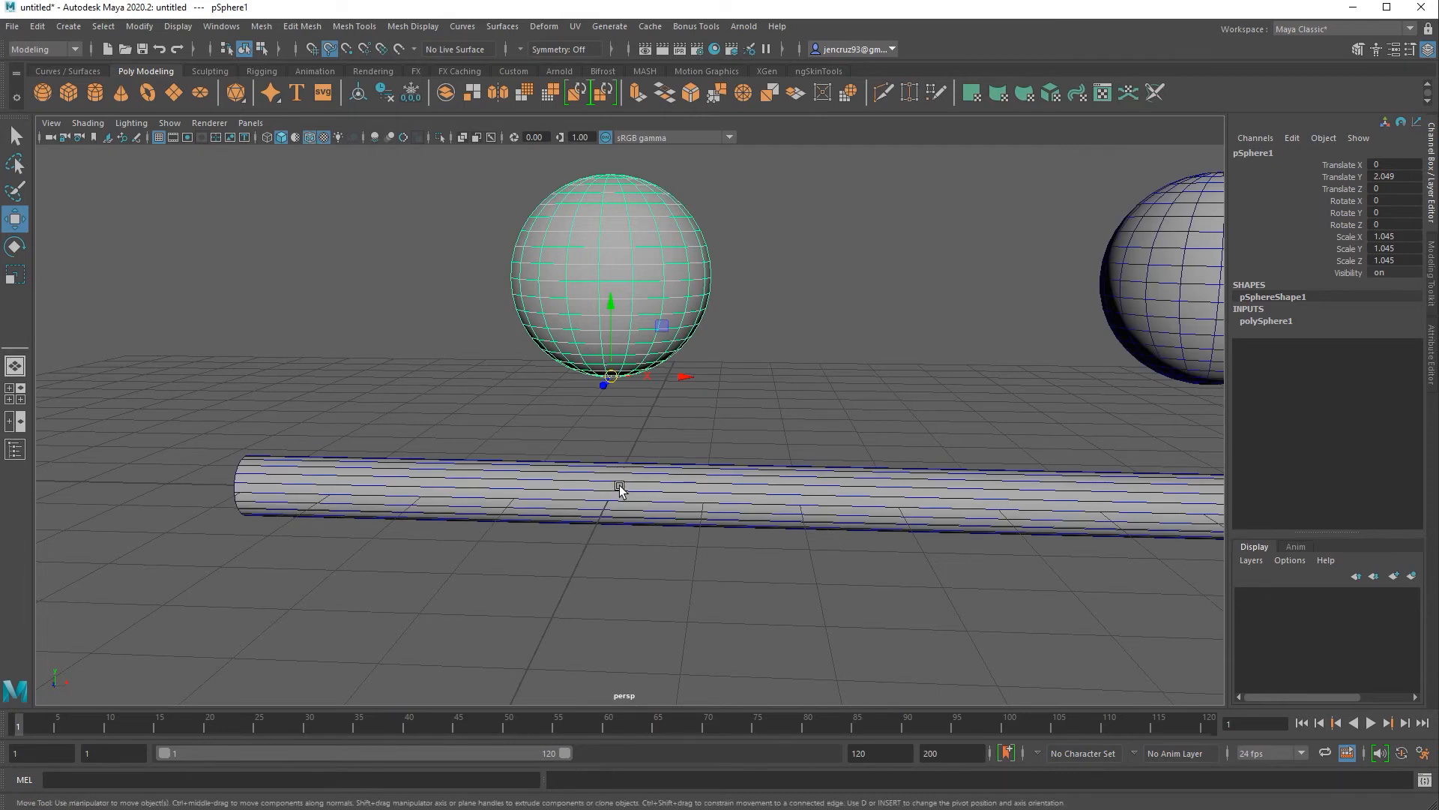
left_click_drag(611, 302, 606, 449)
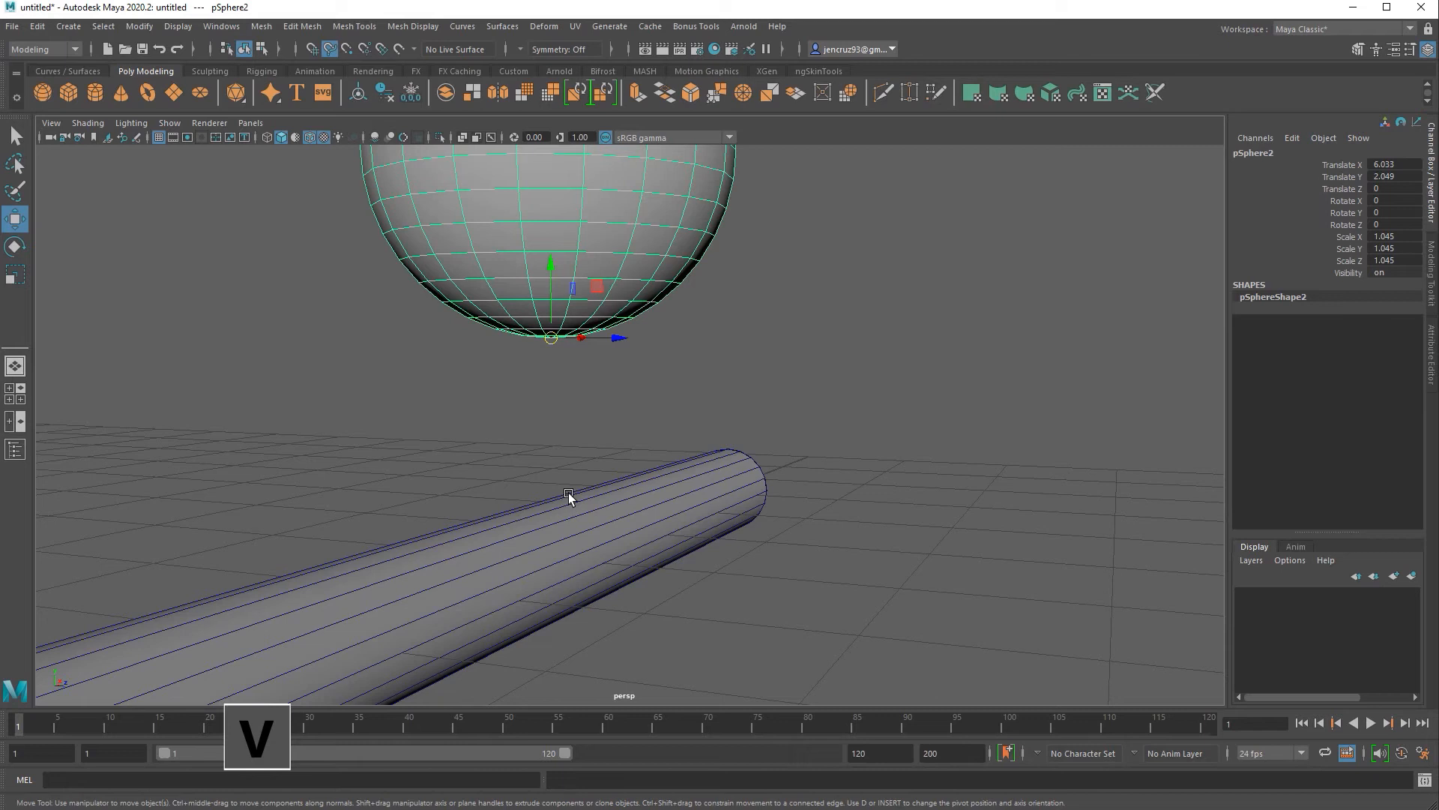
left_click_drag(550, 267, 565, 496)
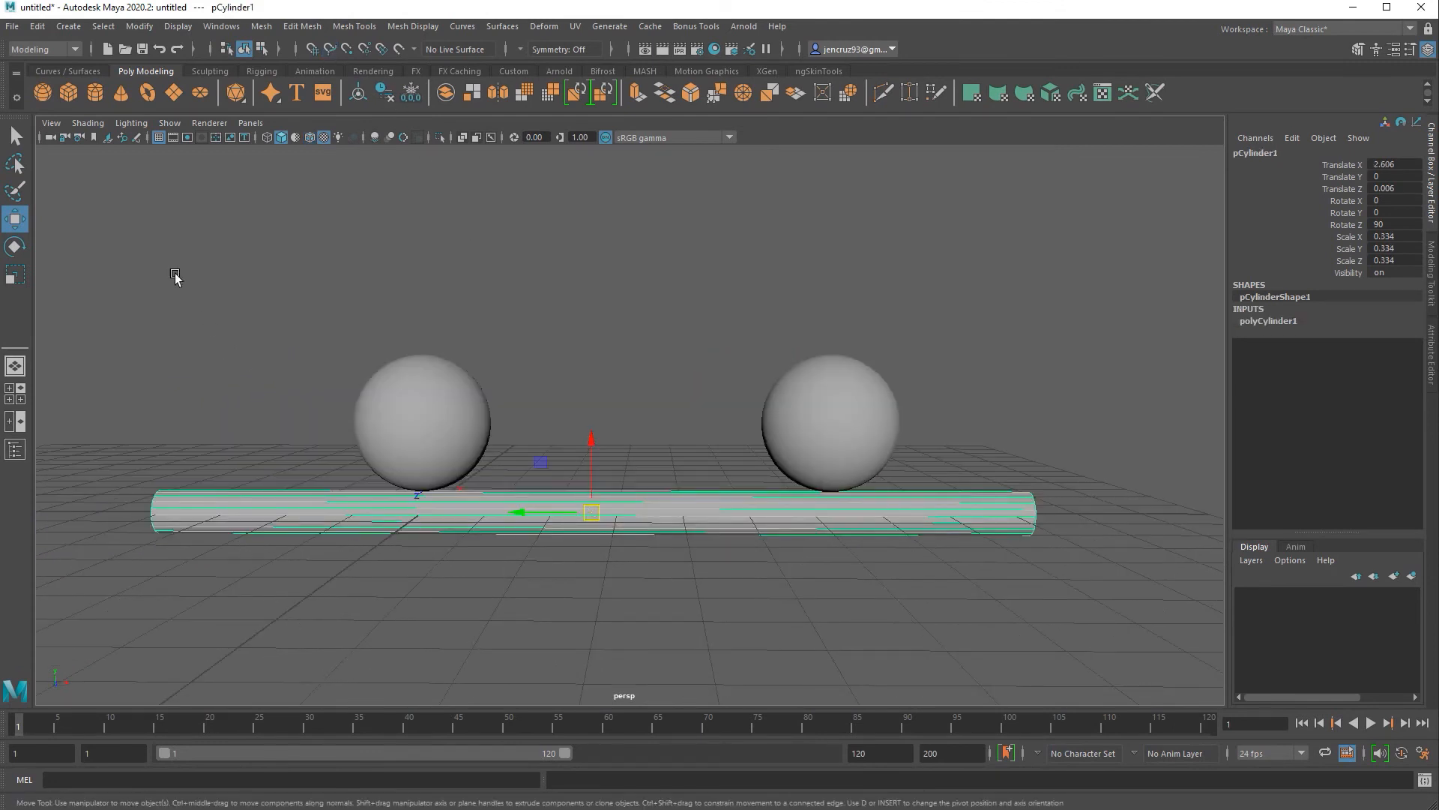
Switch the viewport to wireframe display and select pSphere1.
left_click(177, 25)
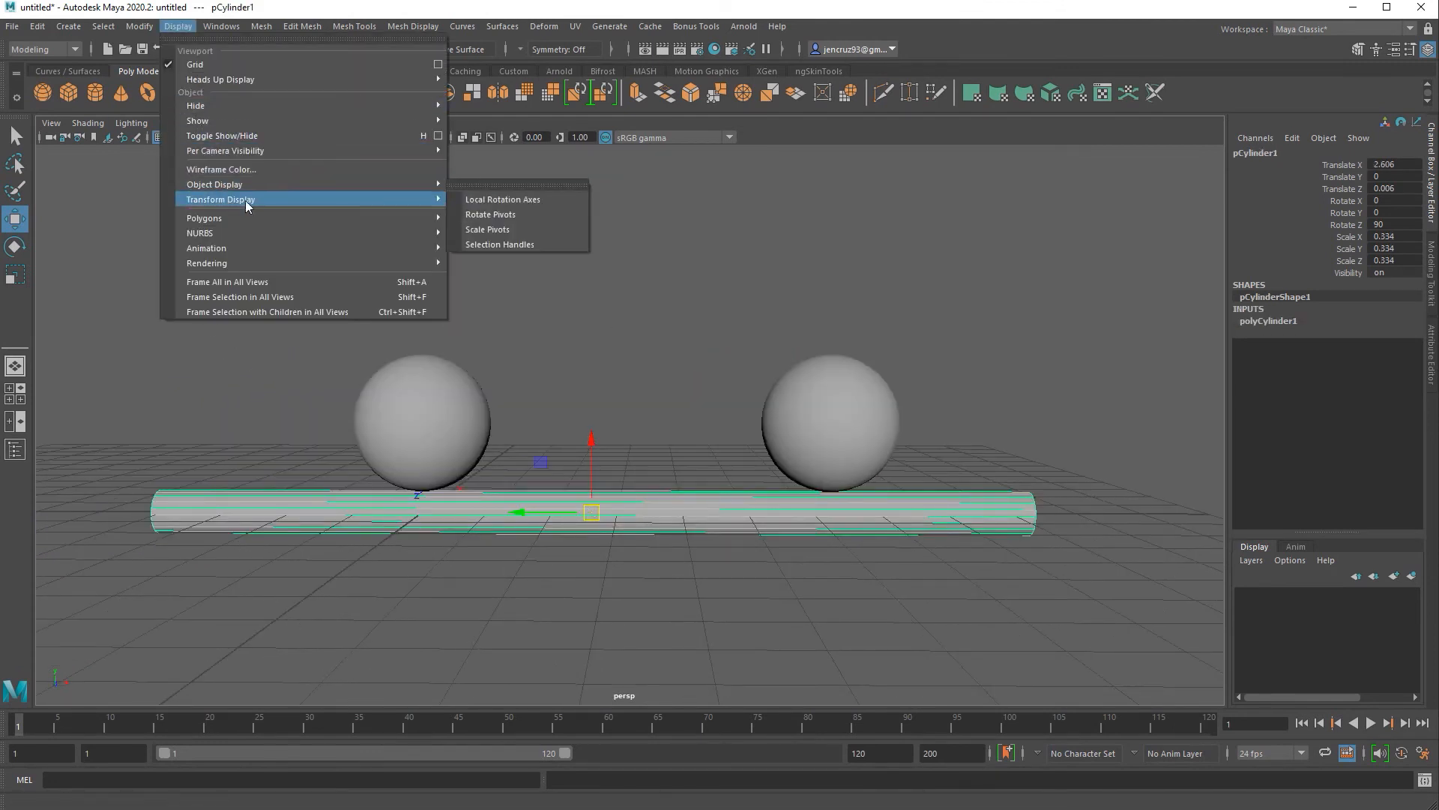
left_click(630, 585)
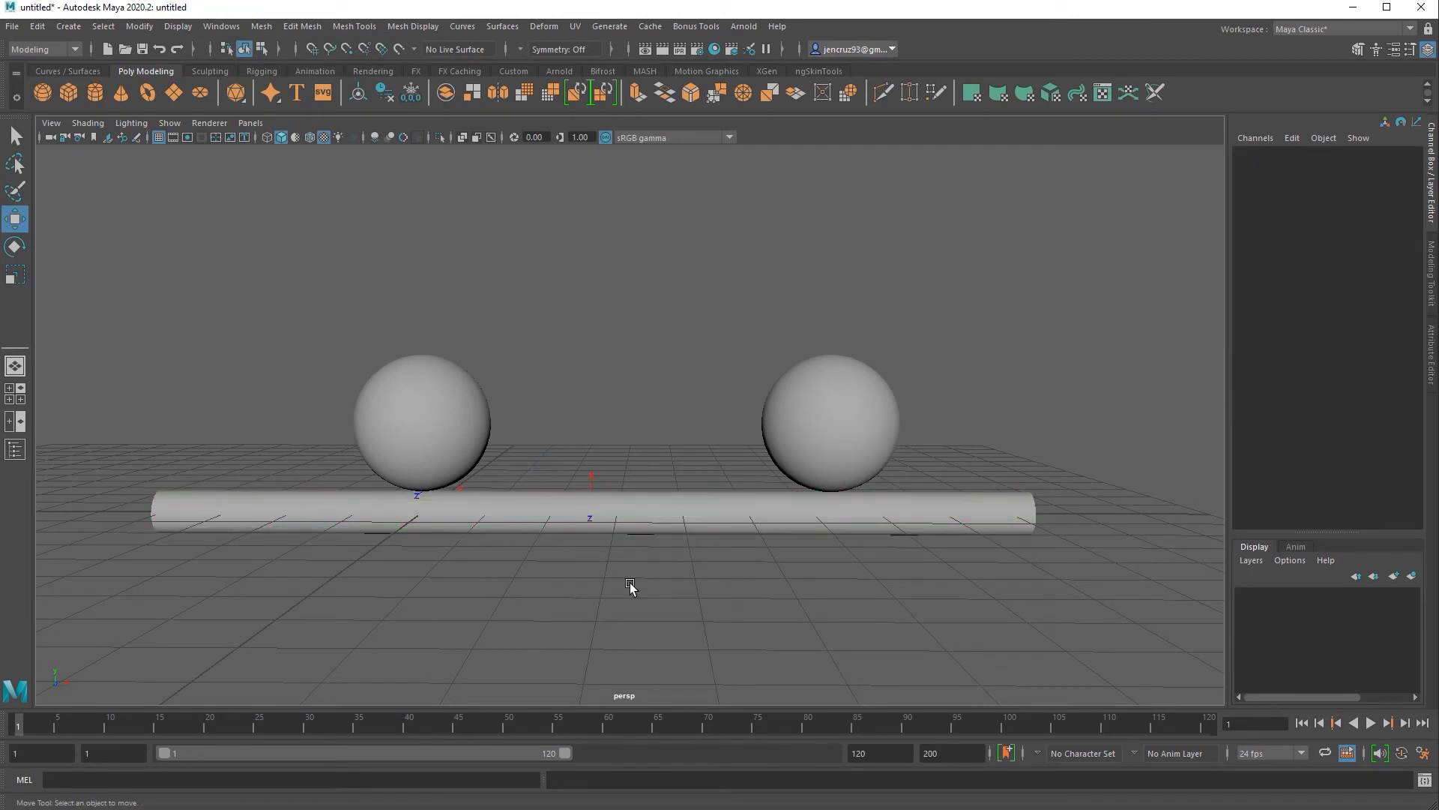
key("4")
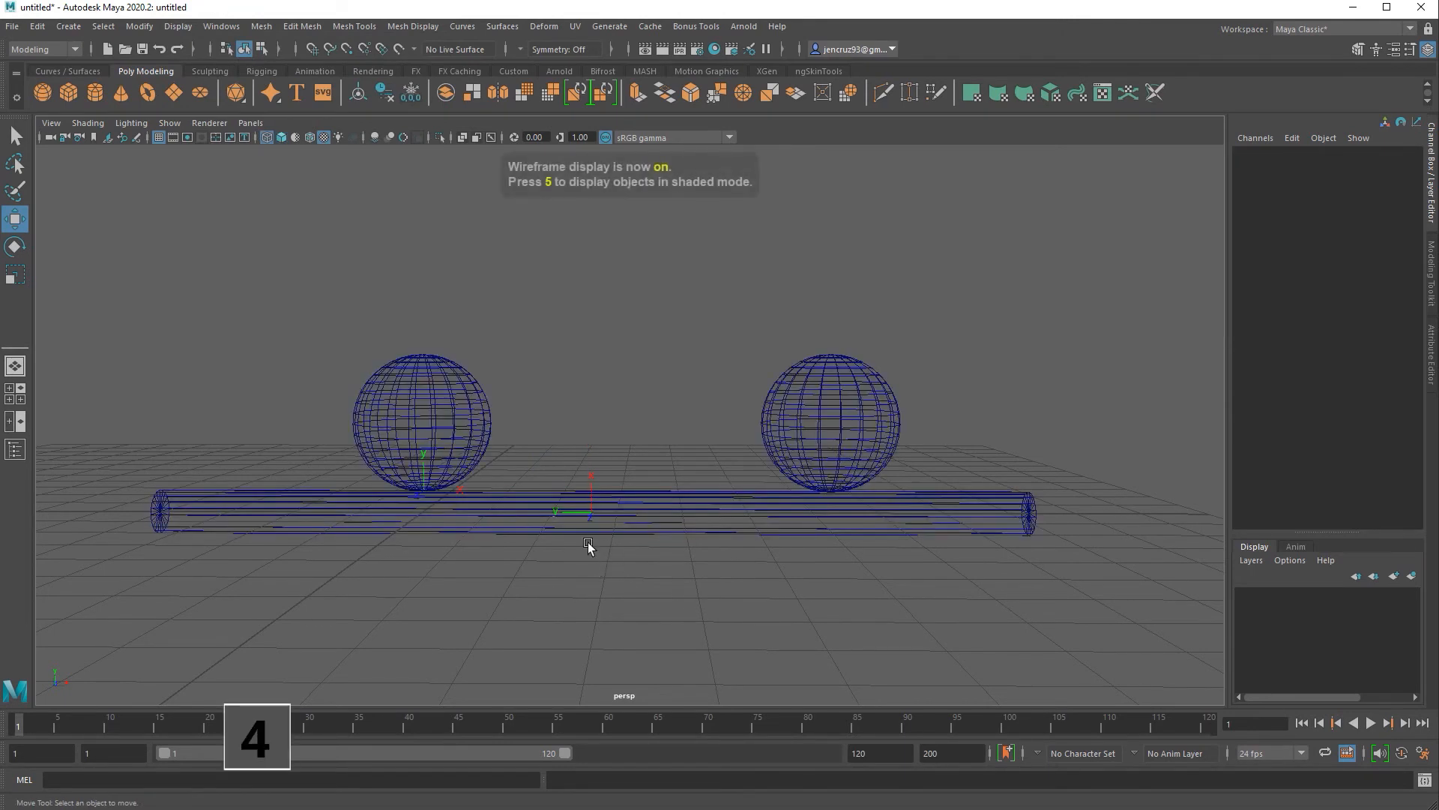
left_click(422, 423)
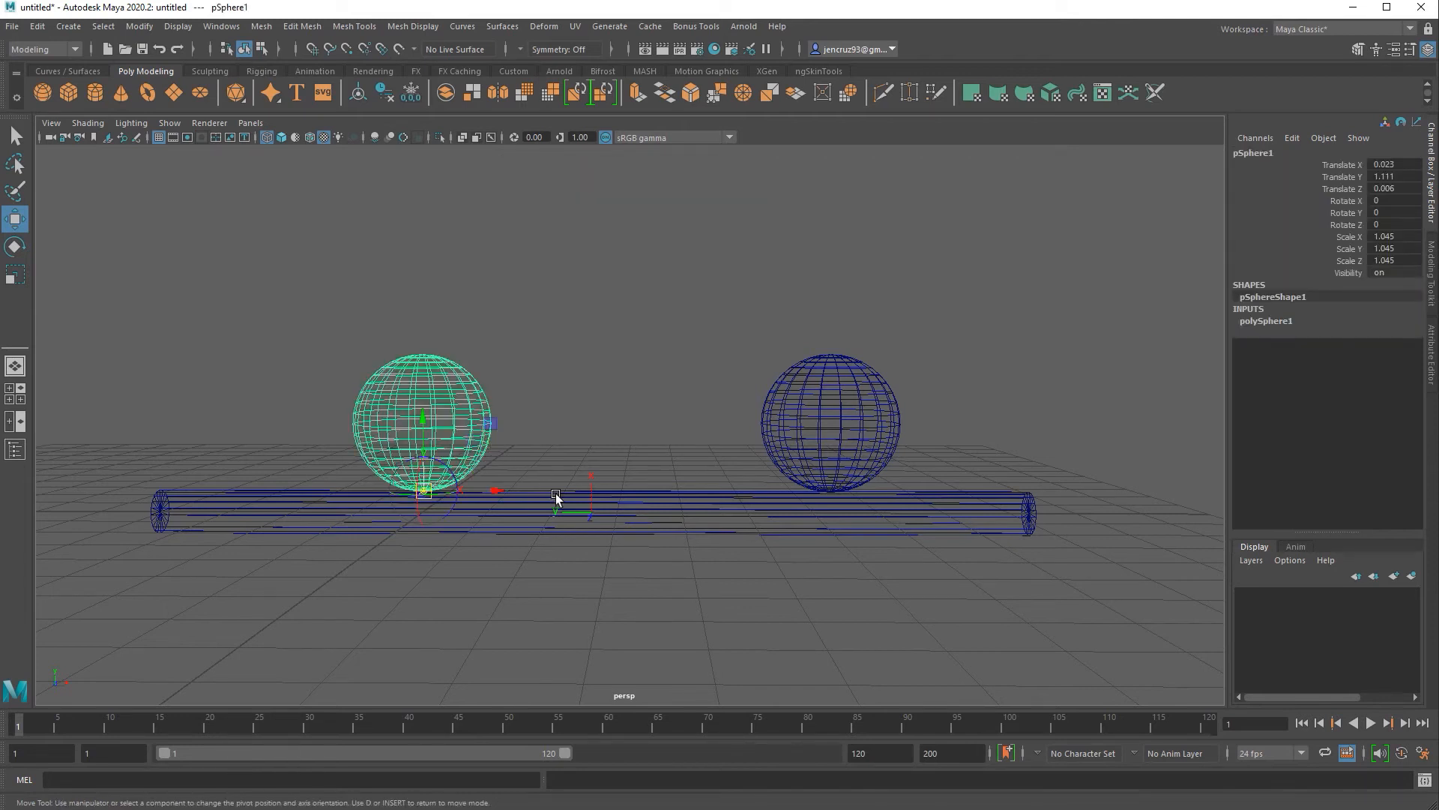
Snap pSphere1's pivot to the cylinder centre and swing the sphere around the cylinder.
left_click_drag(555, 496, 583, 511)
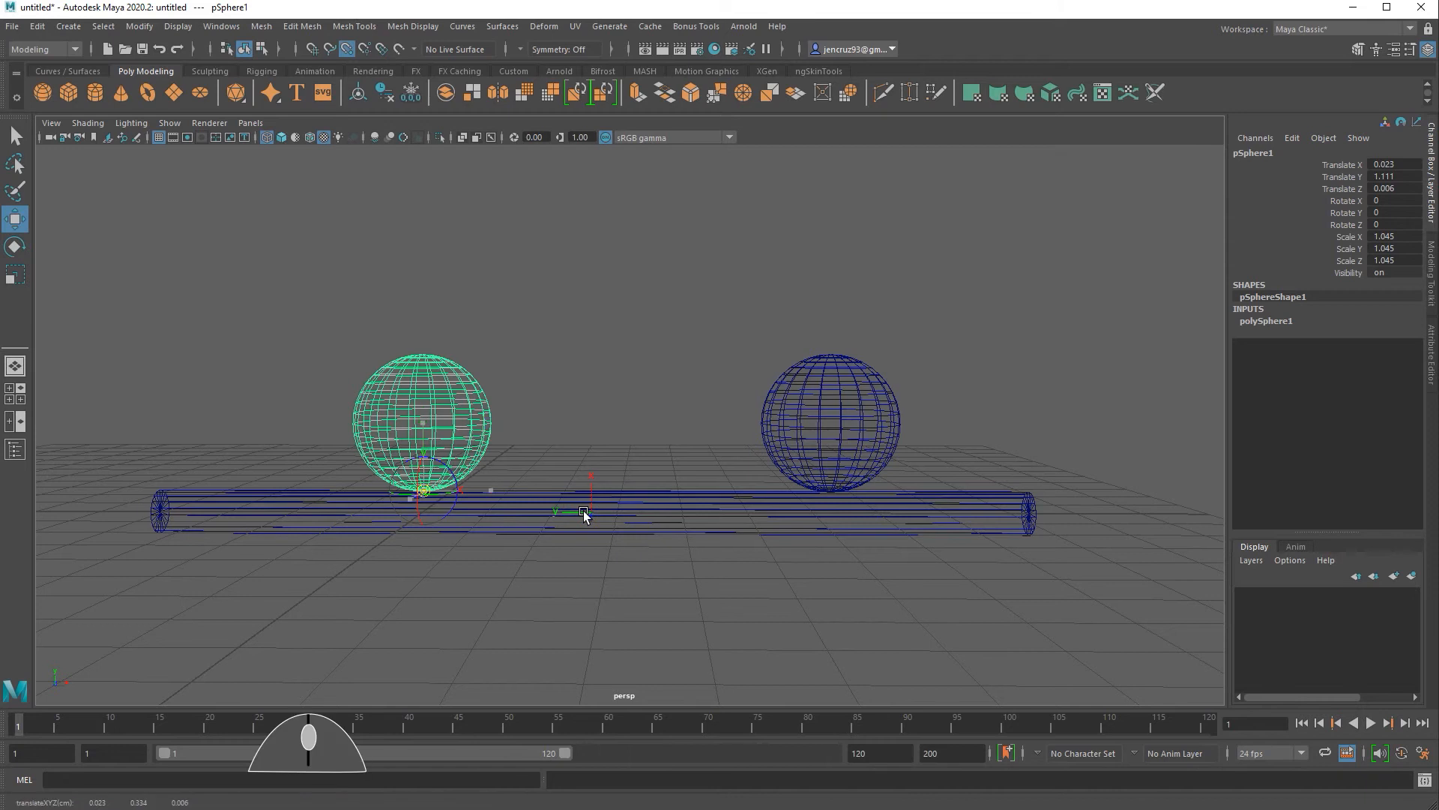
key("e")
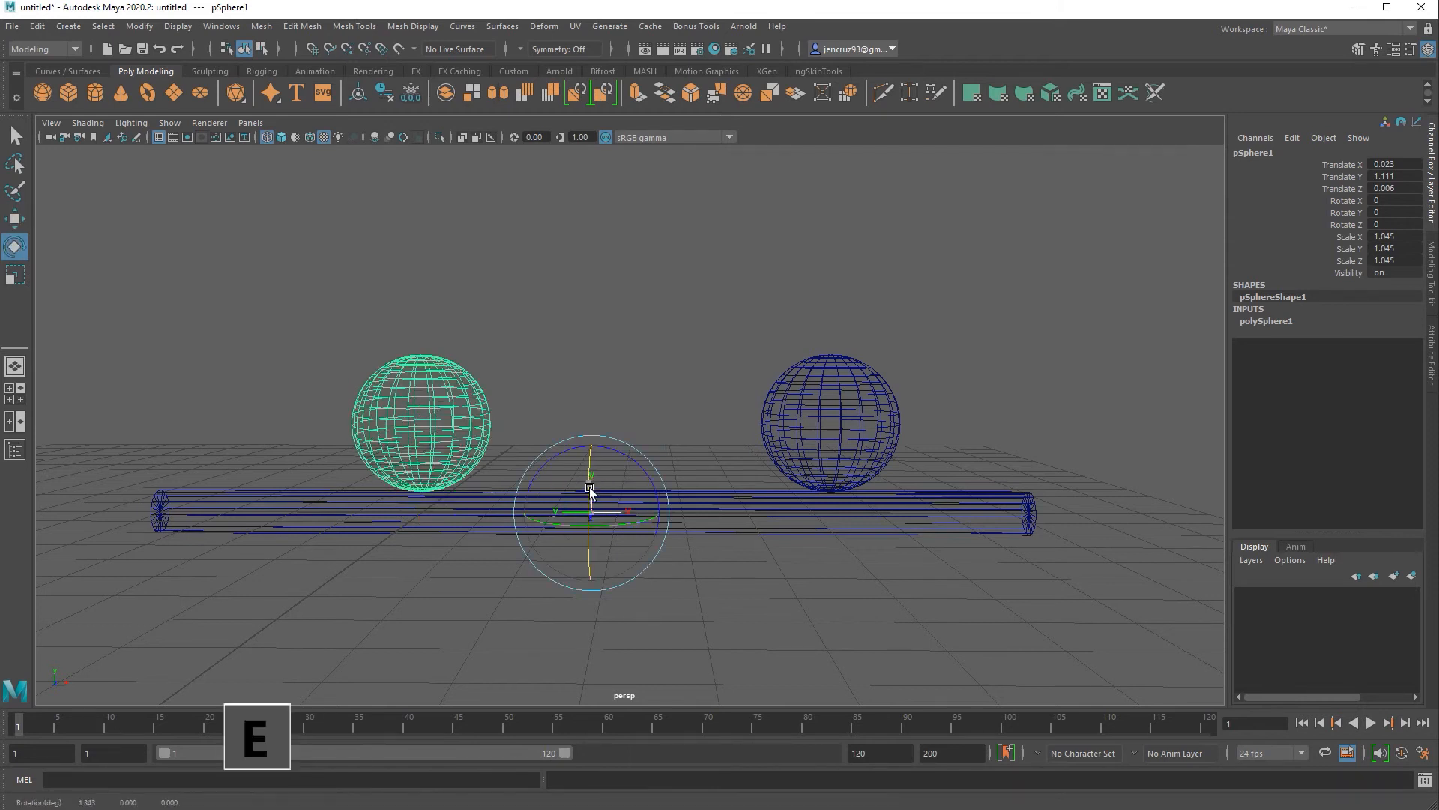
left_click_drag(590, 515, 679, 509)
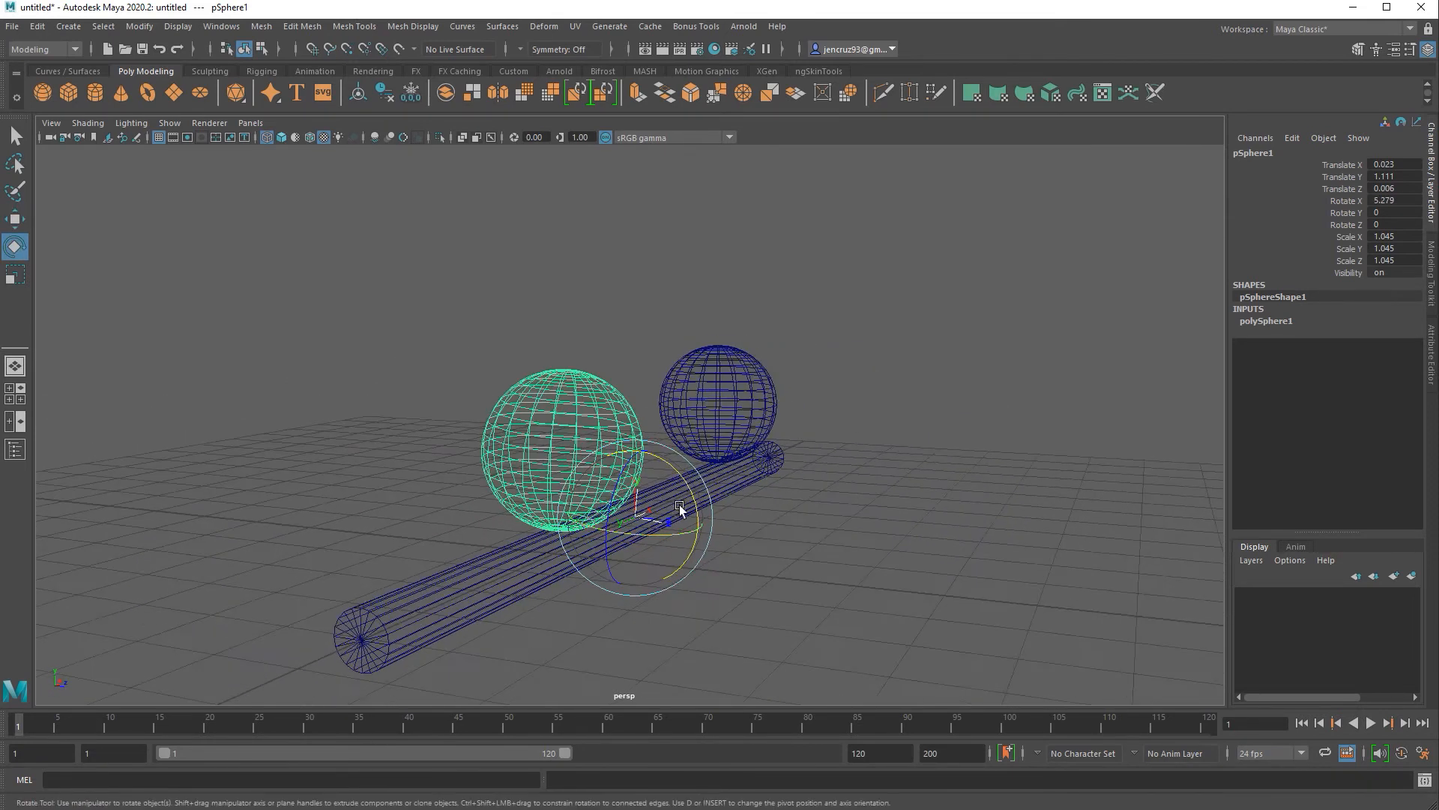
left_click_drag(679, 510, 468, 510)
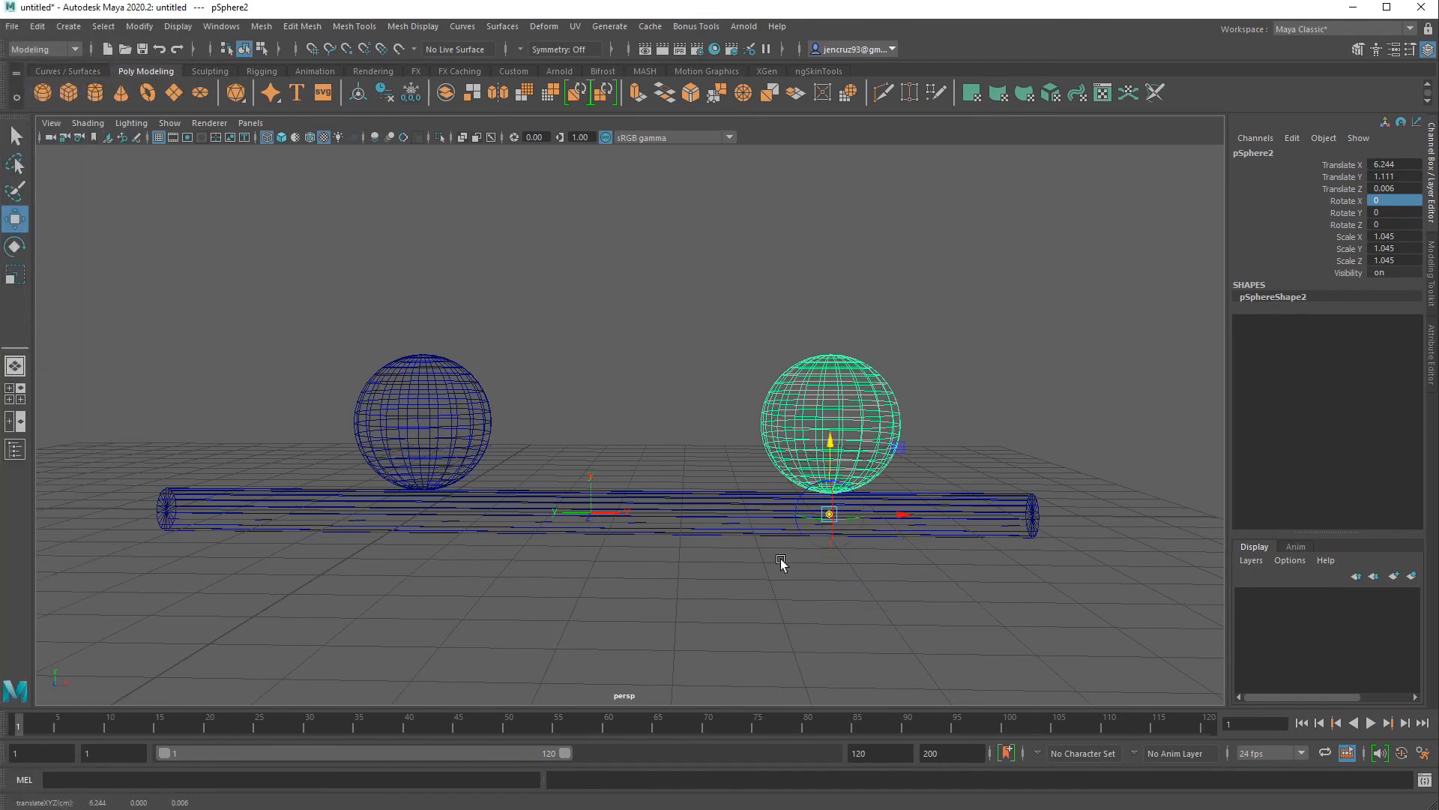
mouse_move(774, 559)
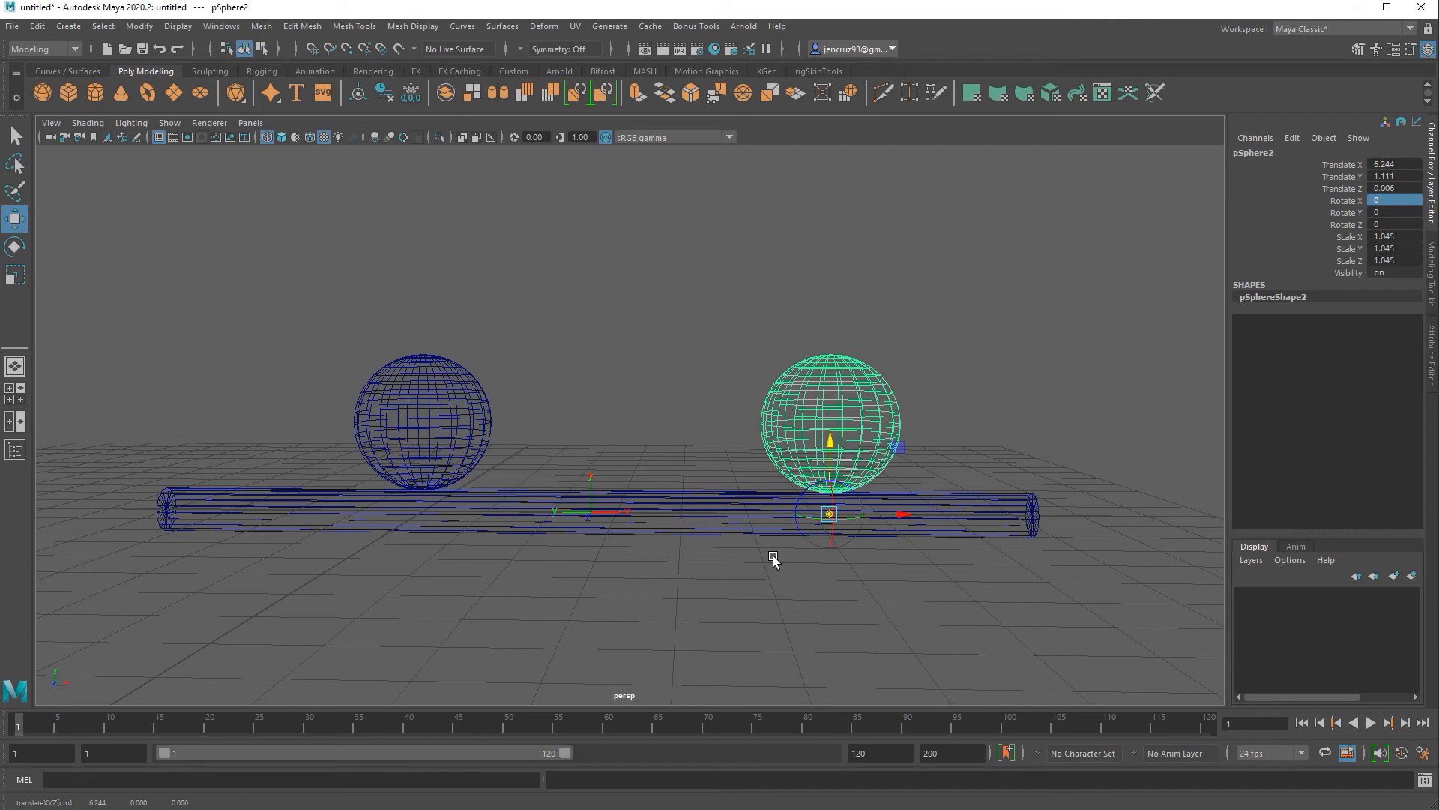
Swing pSphere2 around the cylinder in X as a trial rotation.
key("6")
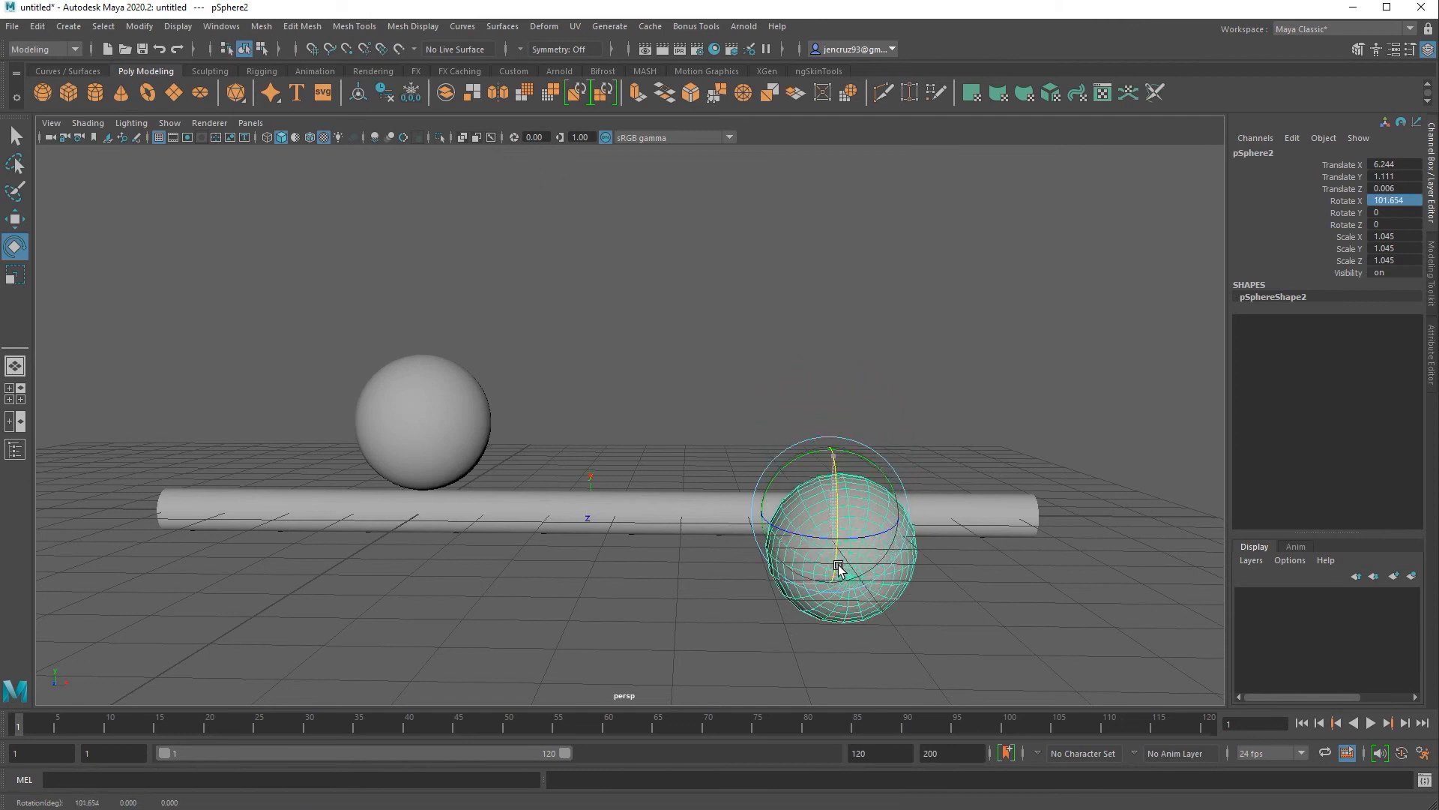
left_click_drag(835, 565, 835, 436)
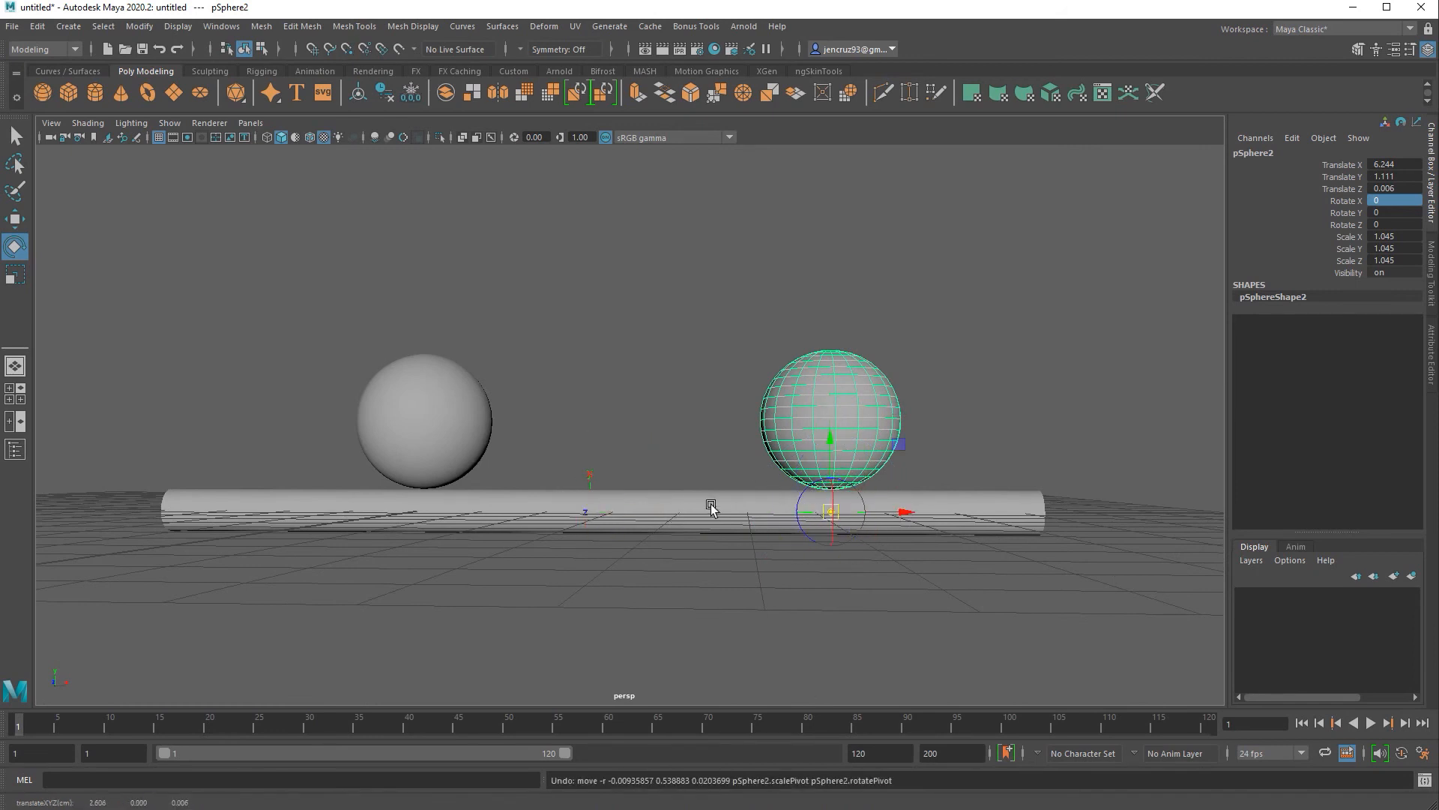
Test-rotate pSphere2, then show the Outliner listing both spheres and the cylinder.
left_click_drag(827, 445, 841, 475)
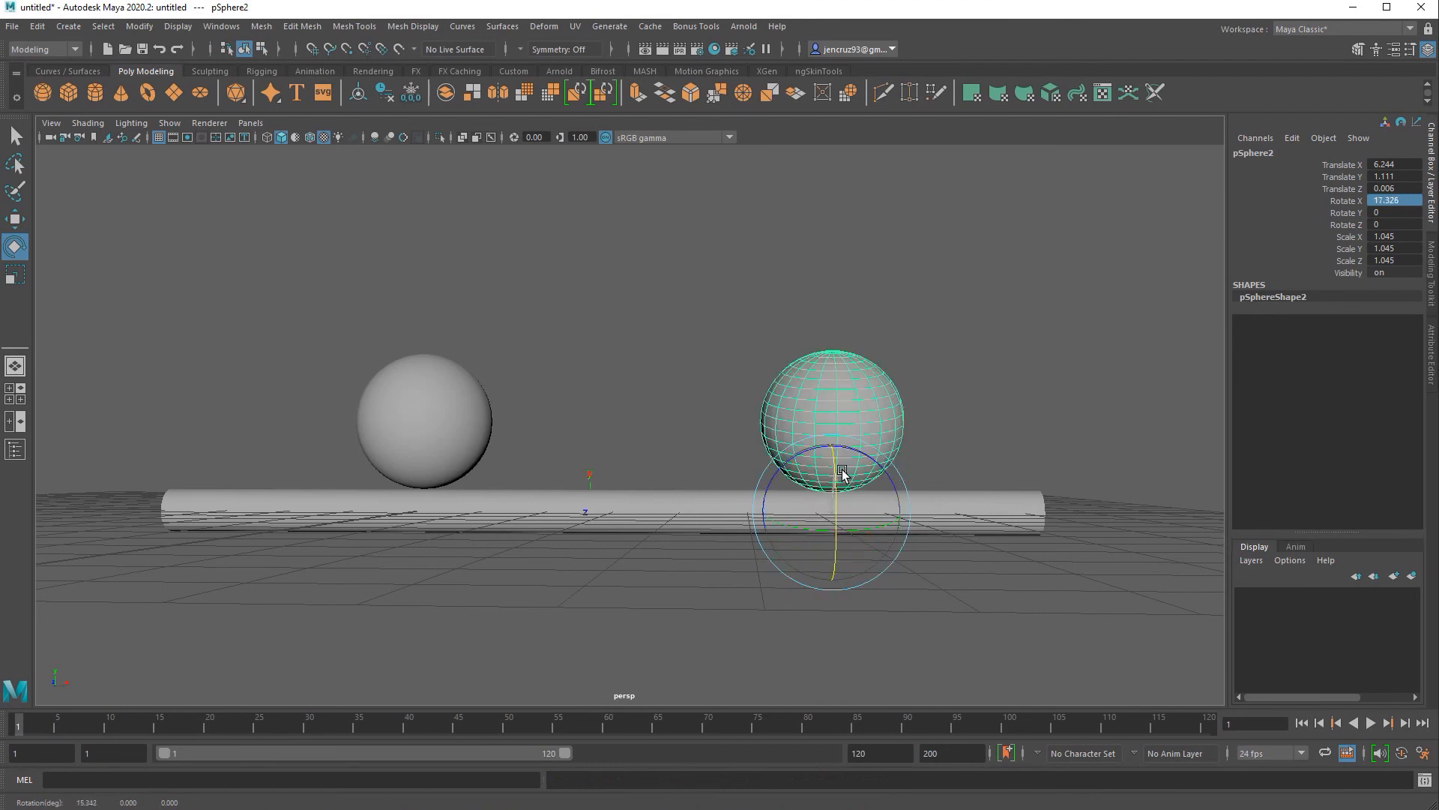
left_click(15, 449)
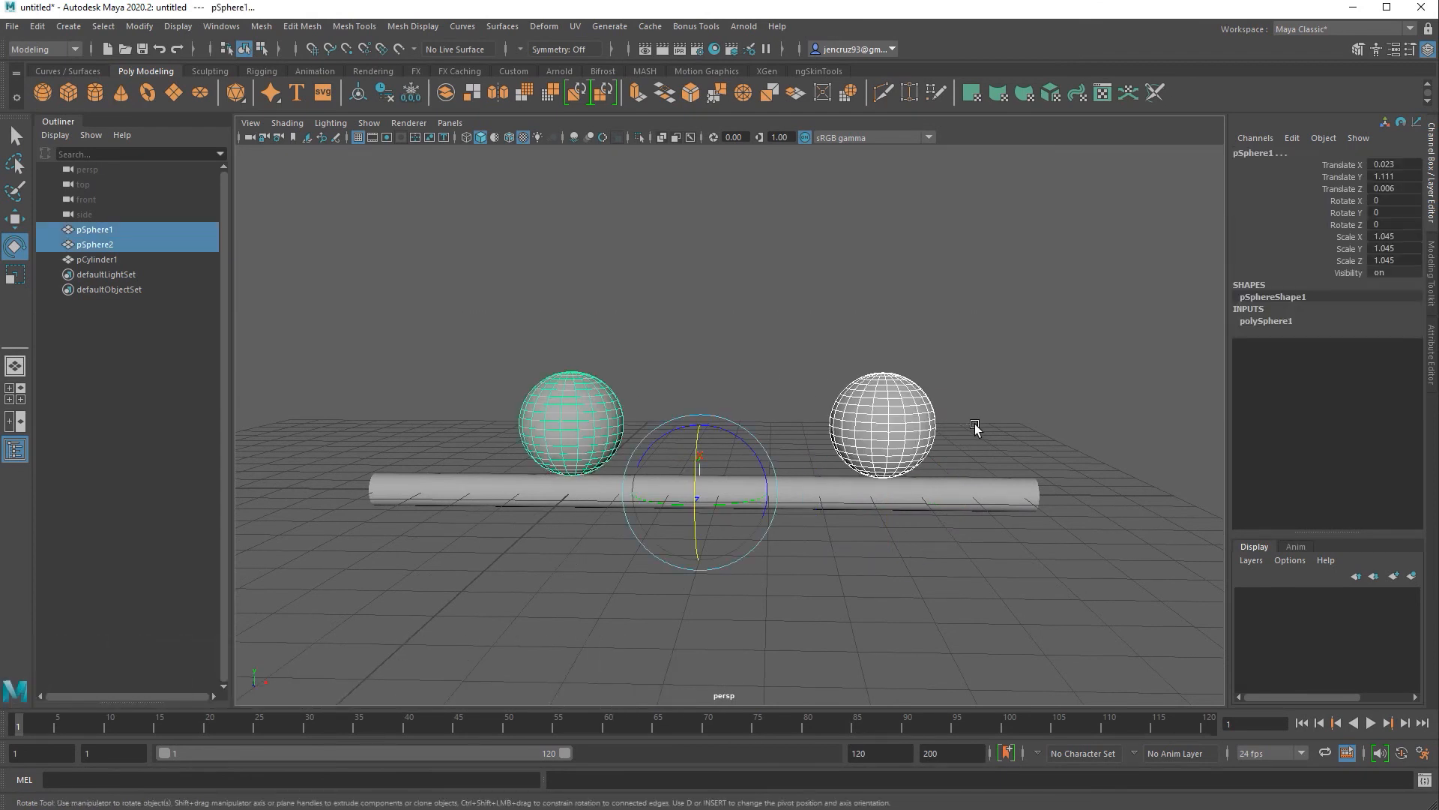
Group both spheres into group1 (Ctrl+G) and rotate the group in X around the cylinder.
key("ctrl+g")
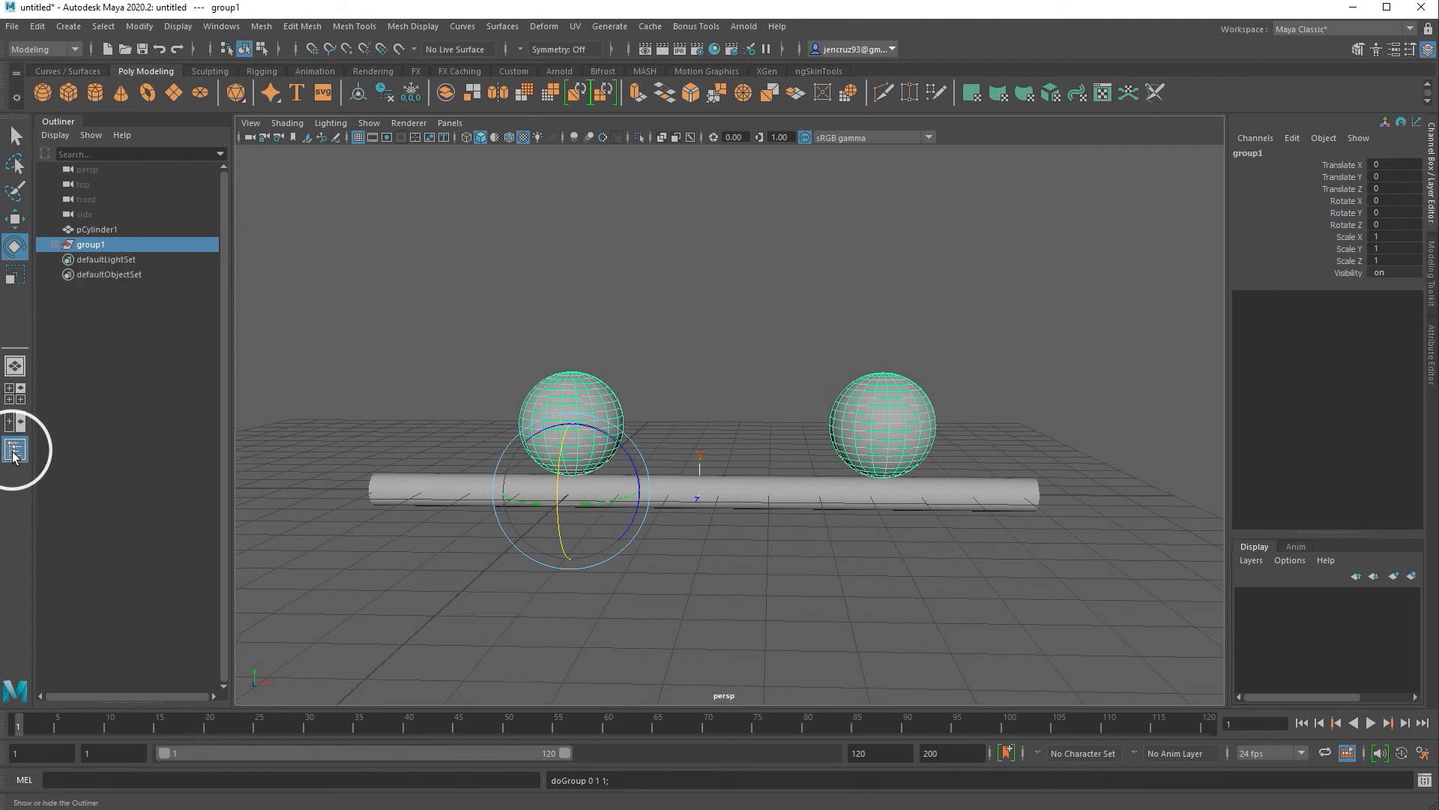
mouse_move(57, 244)
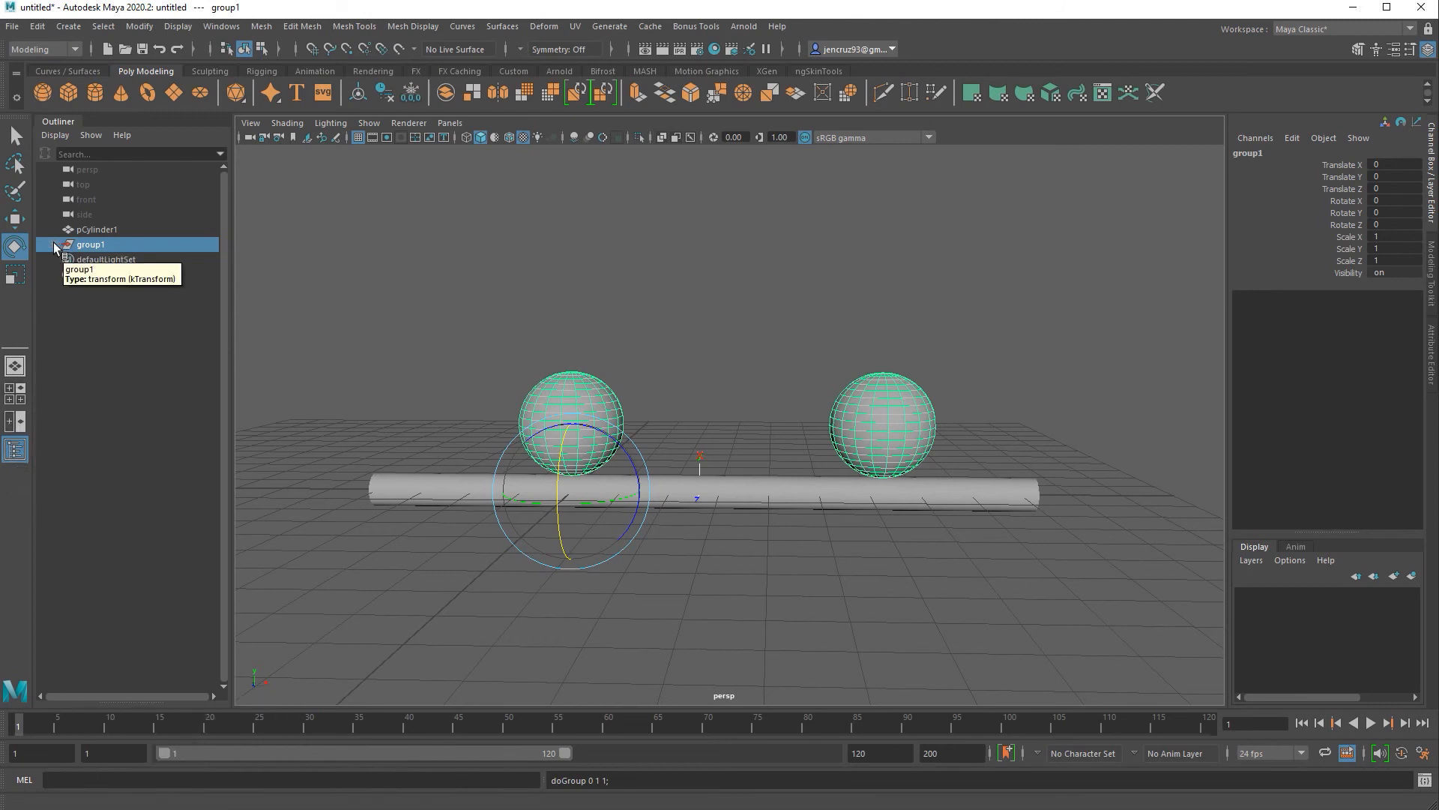
left_click(59, 244)
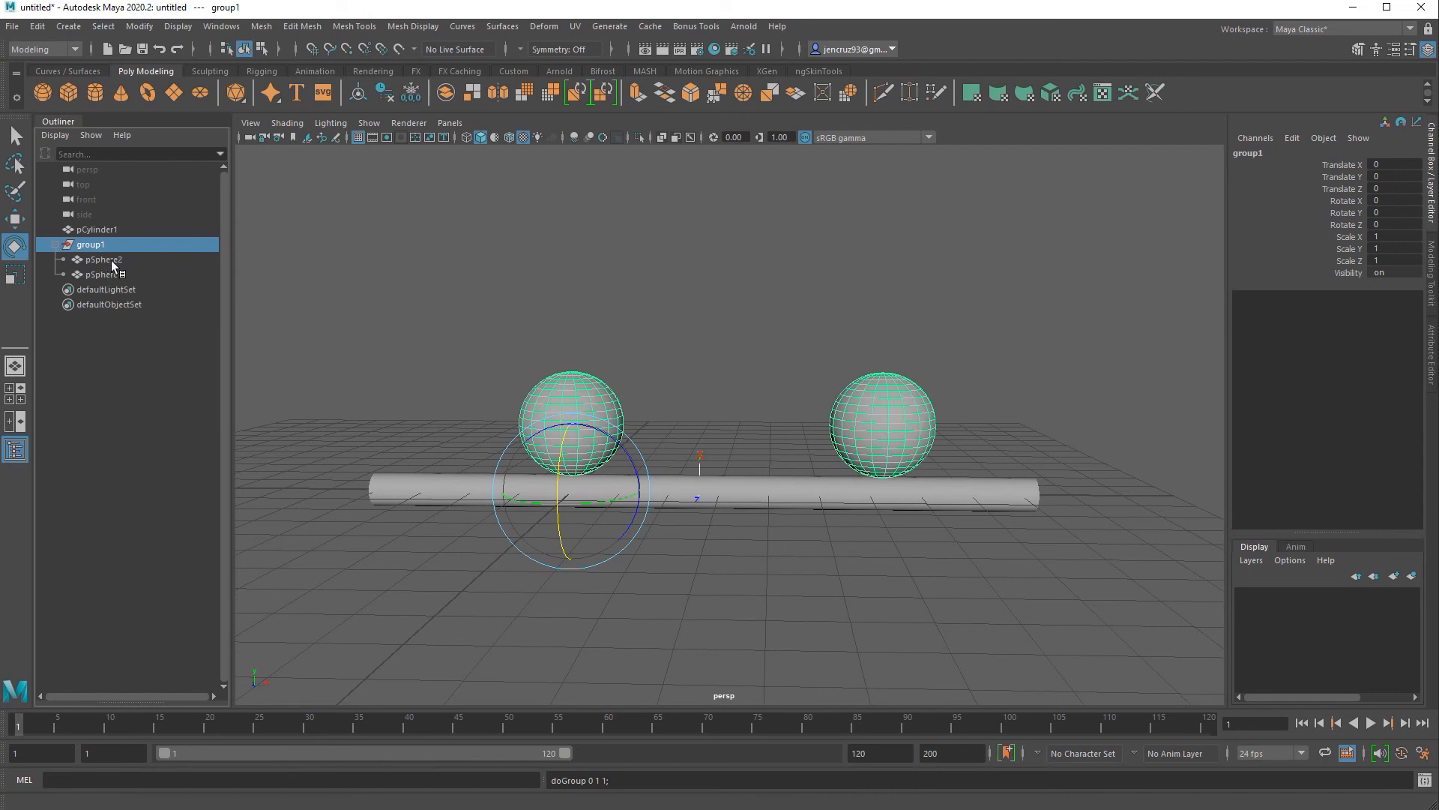
left_click(103, 273)
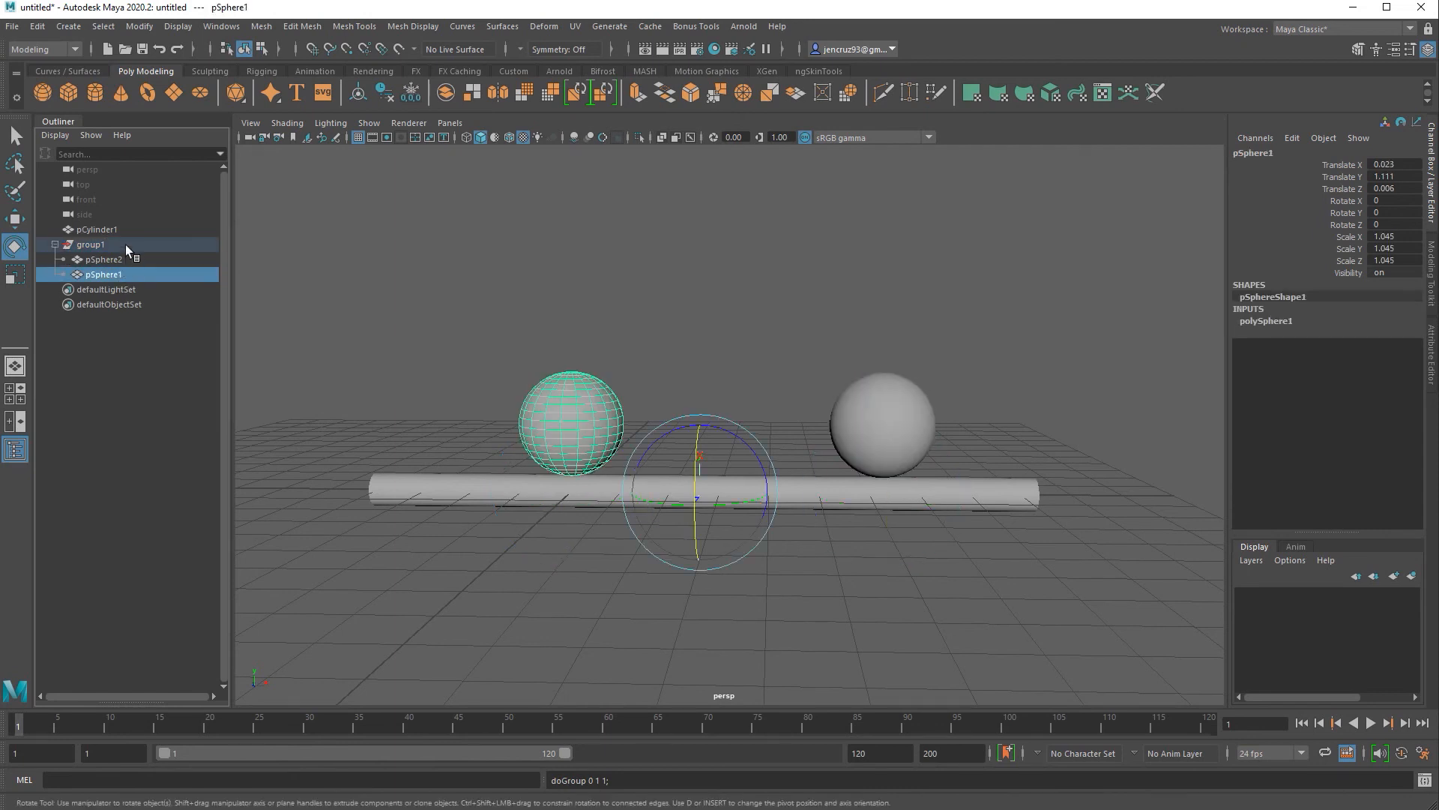
left_click(91, 245)
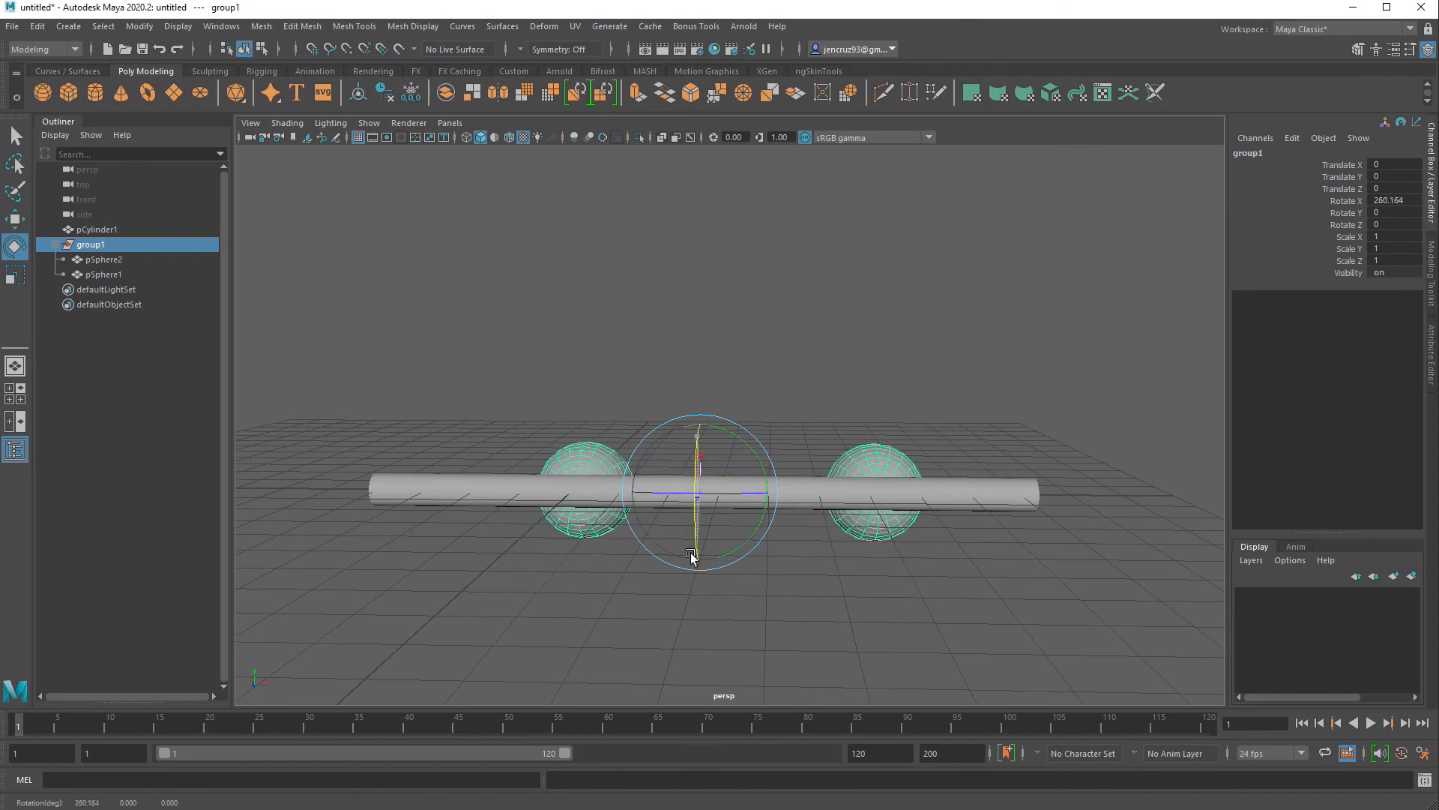
left_click_drag(690, 558, 688, 538)
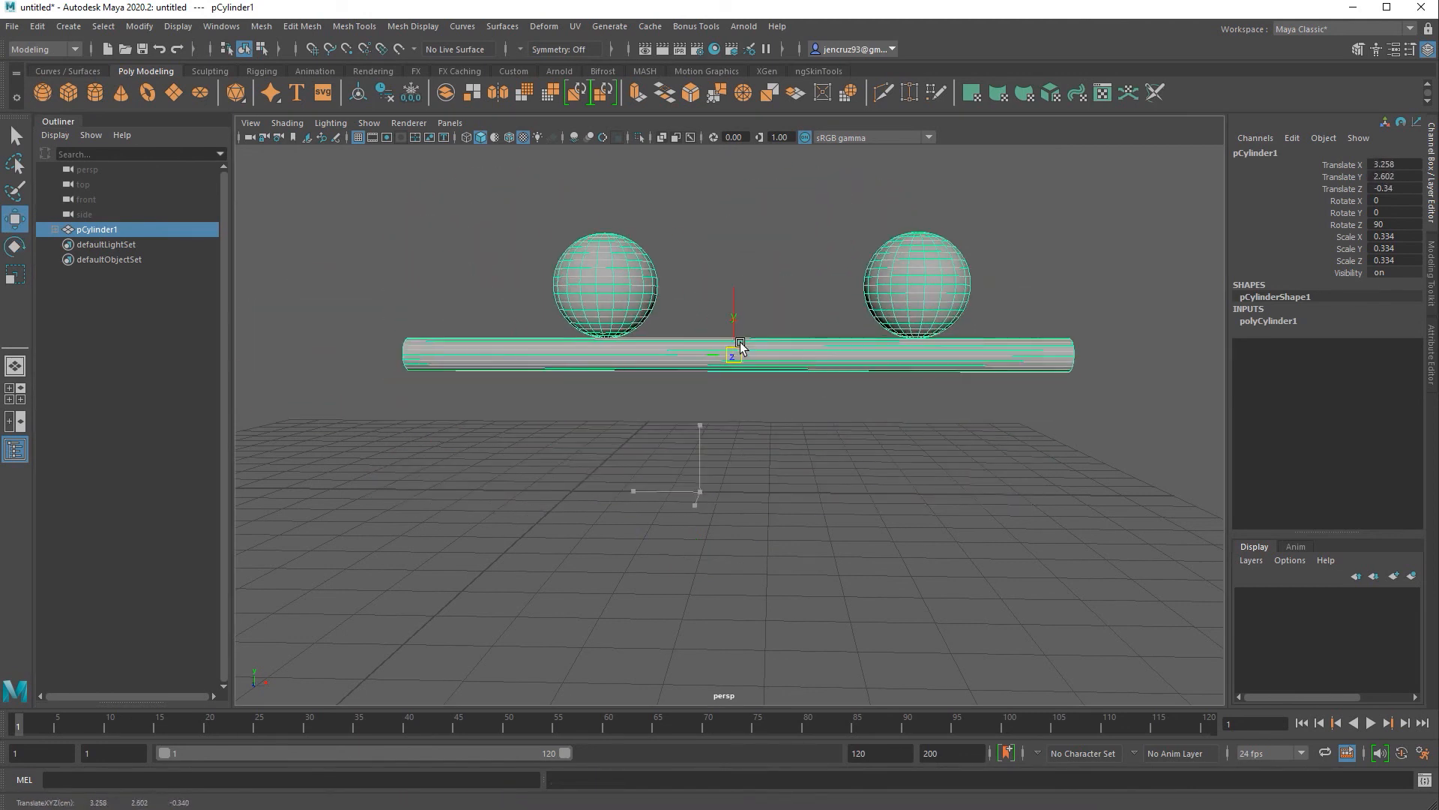
Move the cylinder to confirm the parented sphere group follows, ending near X 2.715, Y 2.136.
left_click_drag(735, 346, 706, 369)
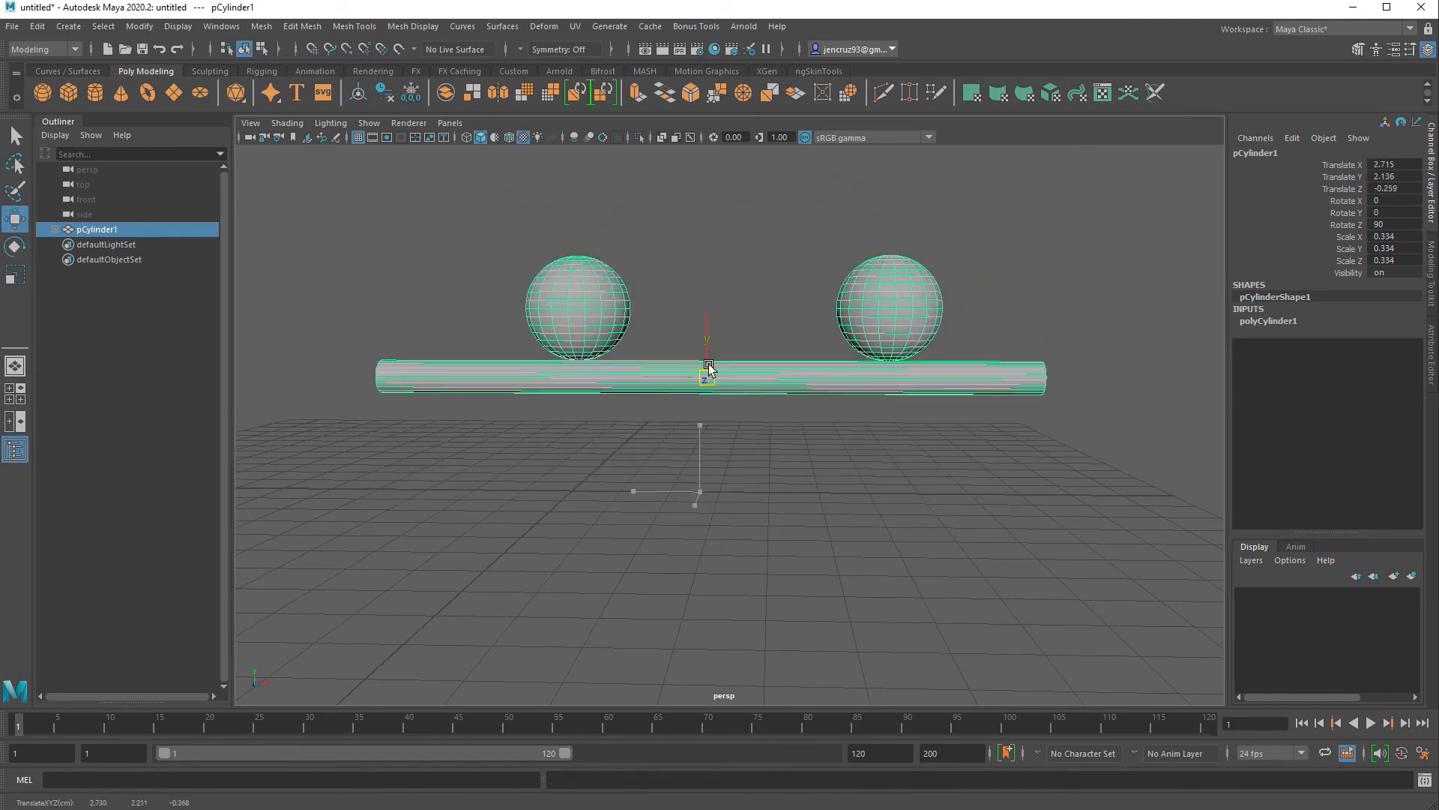